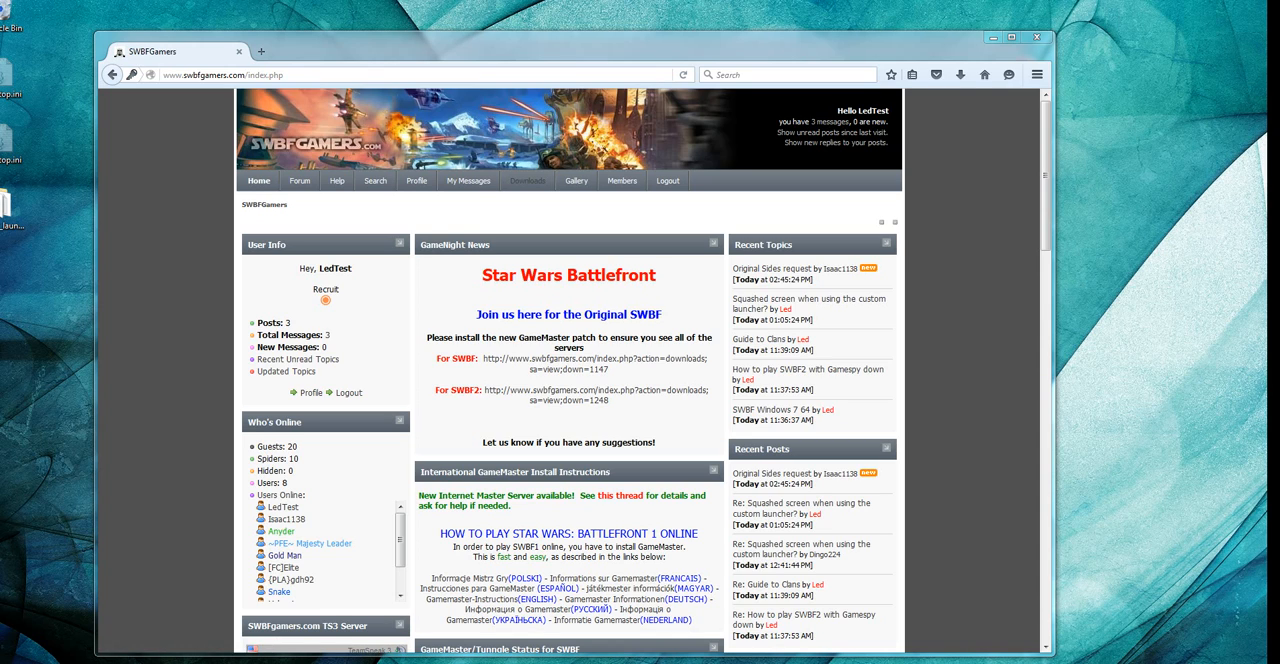
- Download SWBF_launcher.rar from the Battlebelk's Custom Resolution Launcher page under BattleBelks Tools and Mods
left_click(526, 181)
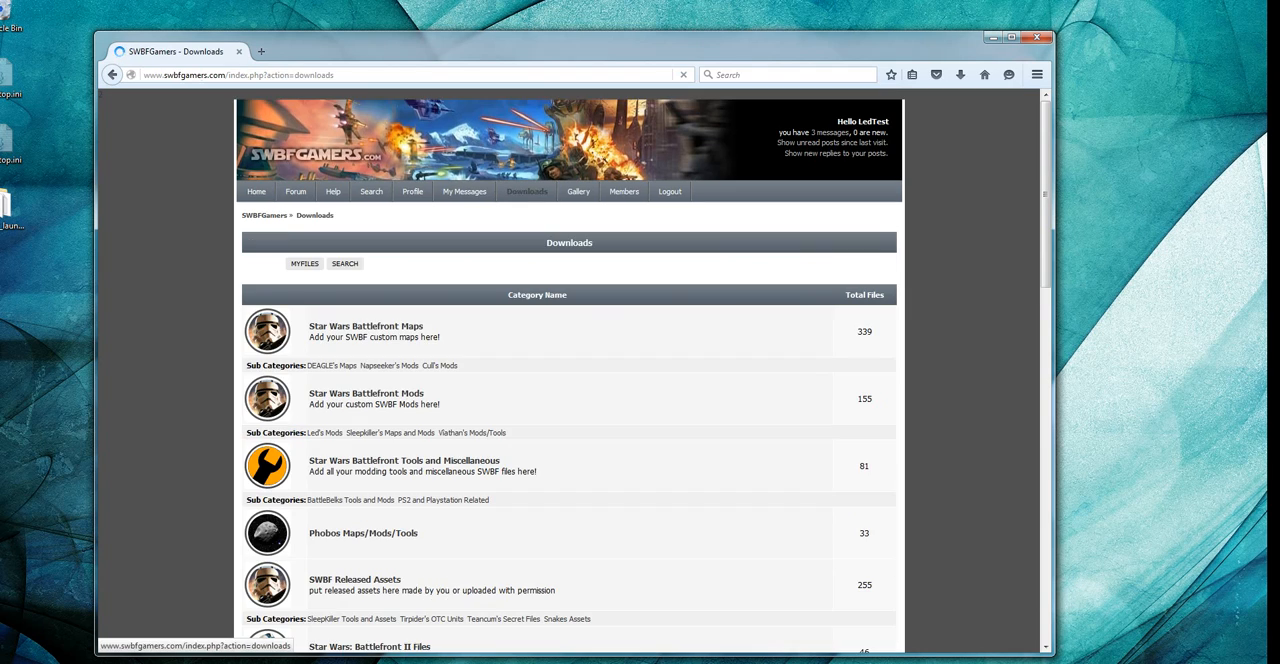
scroll("down", 3)
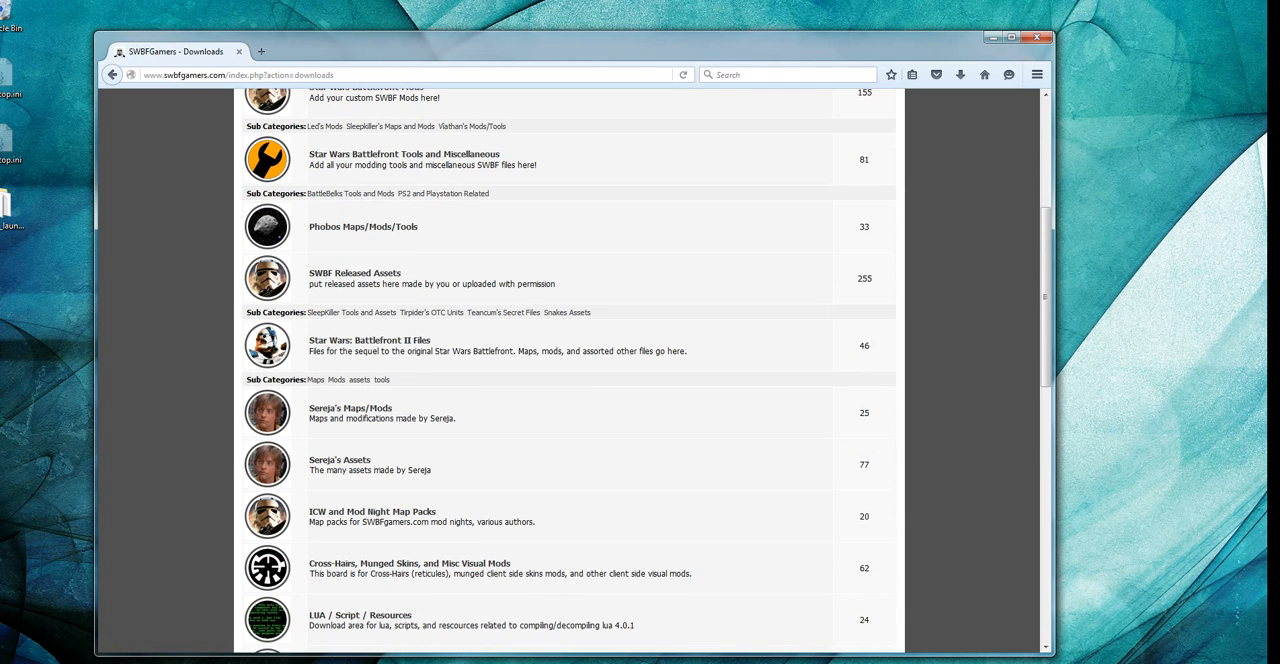
mouse_move(350, 193)
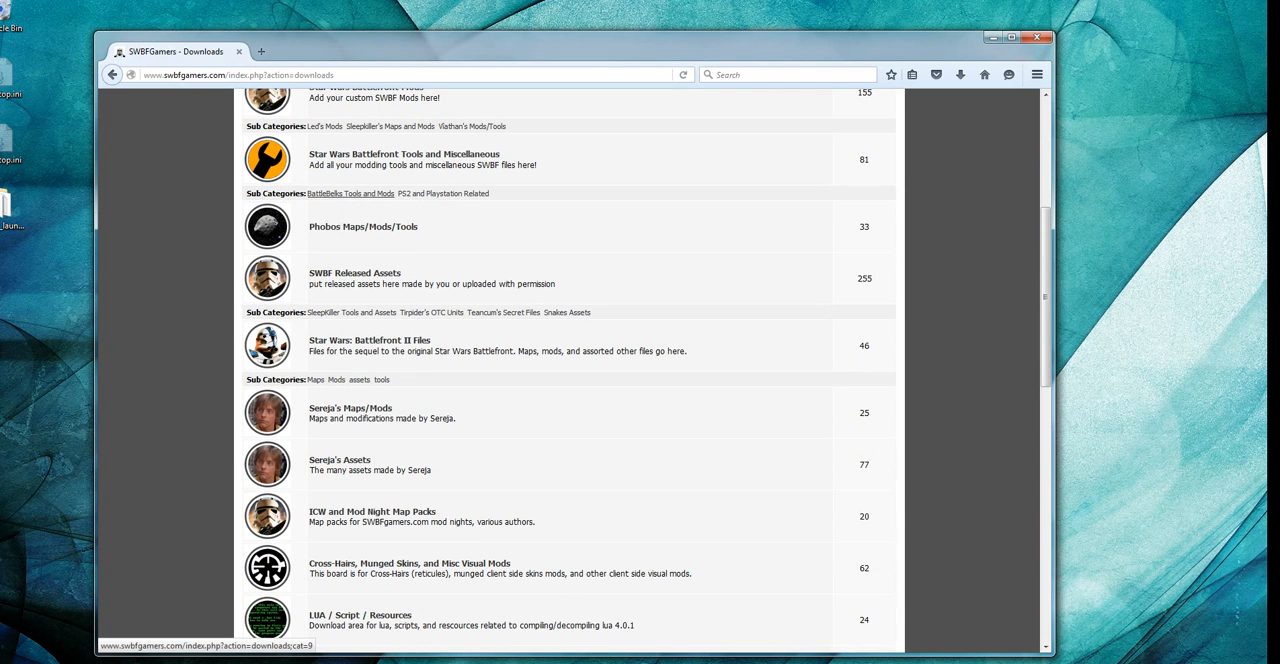
left_click(349, 193)
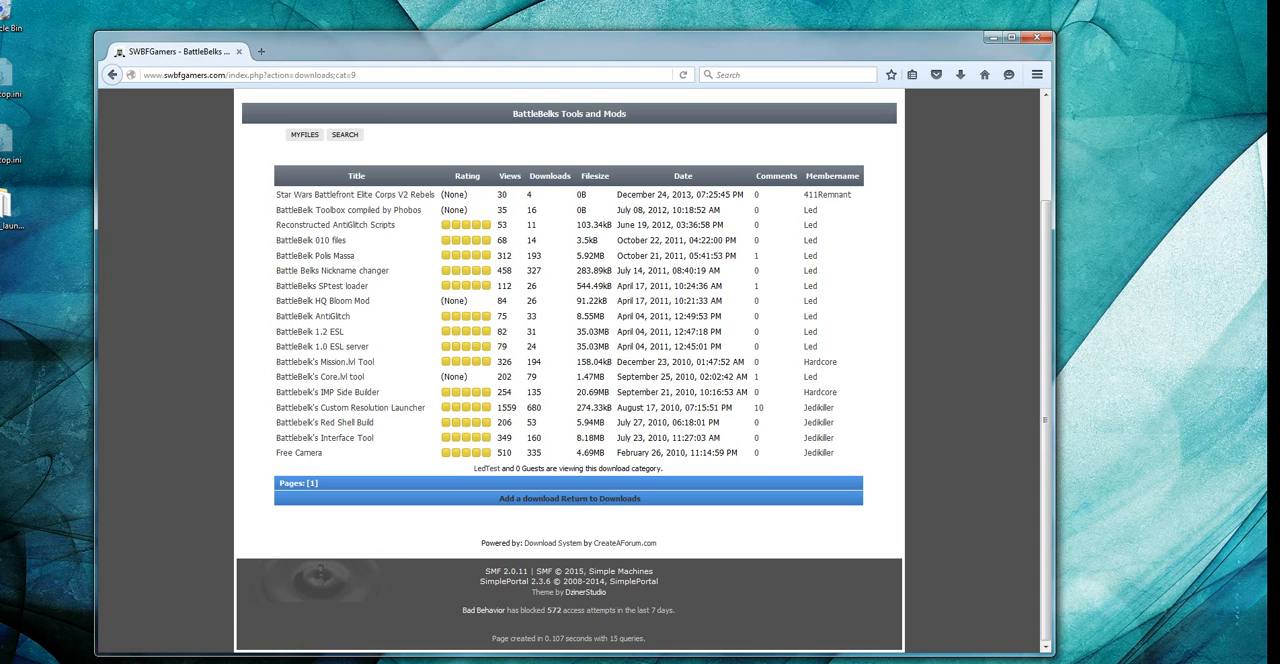
left_click(351, 407)
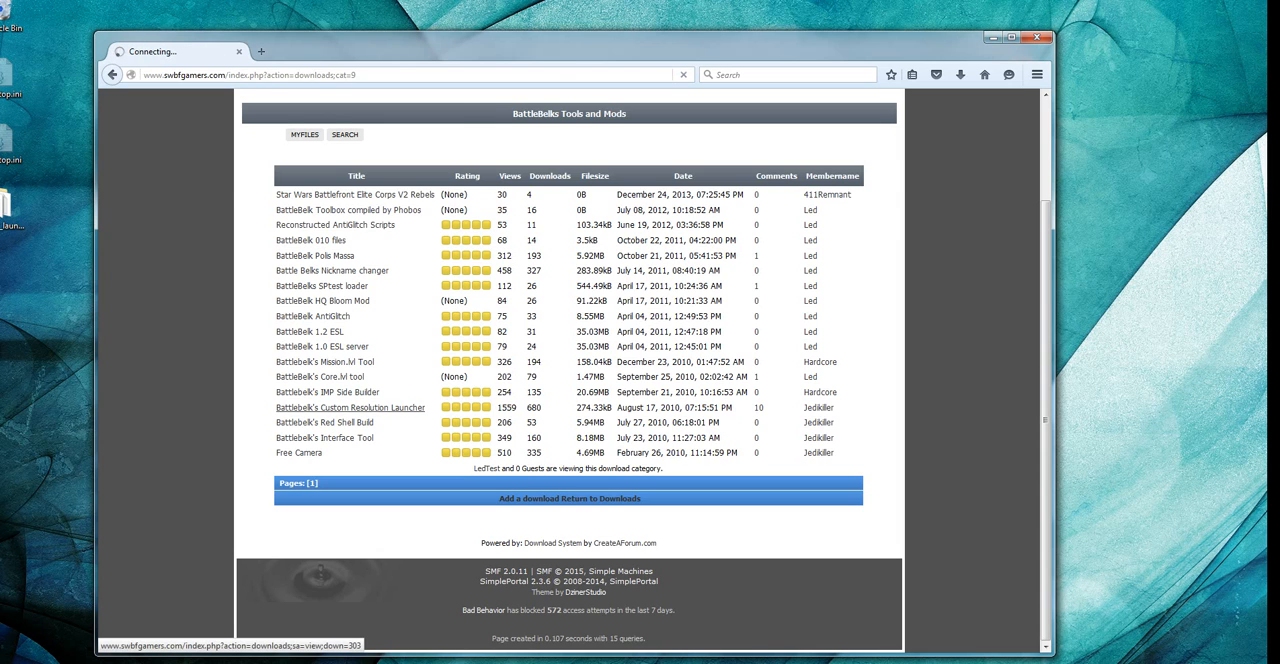
left_click(350, 407)
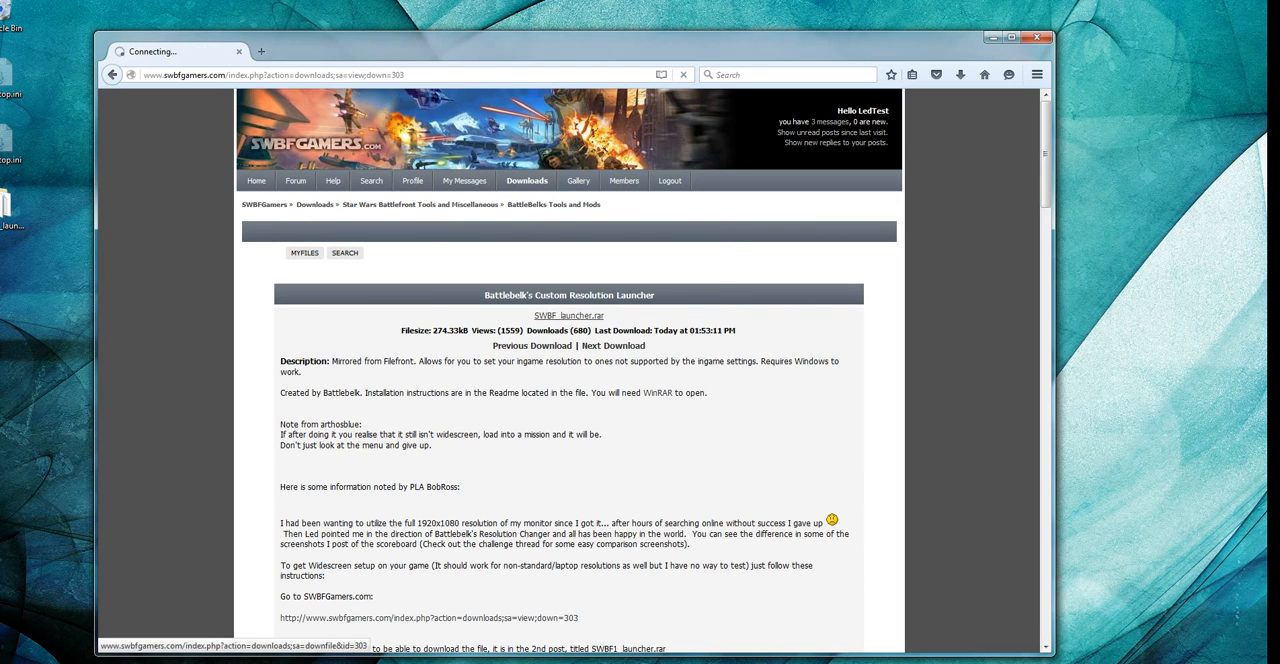
left_click(565, 314)
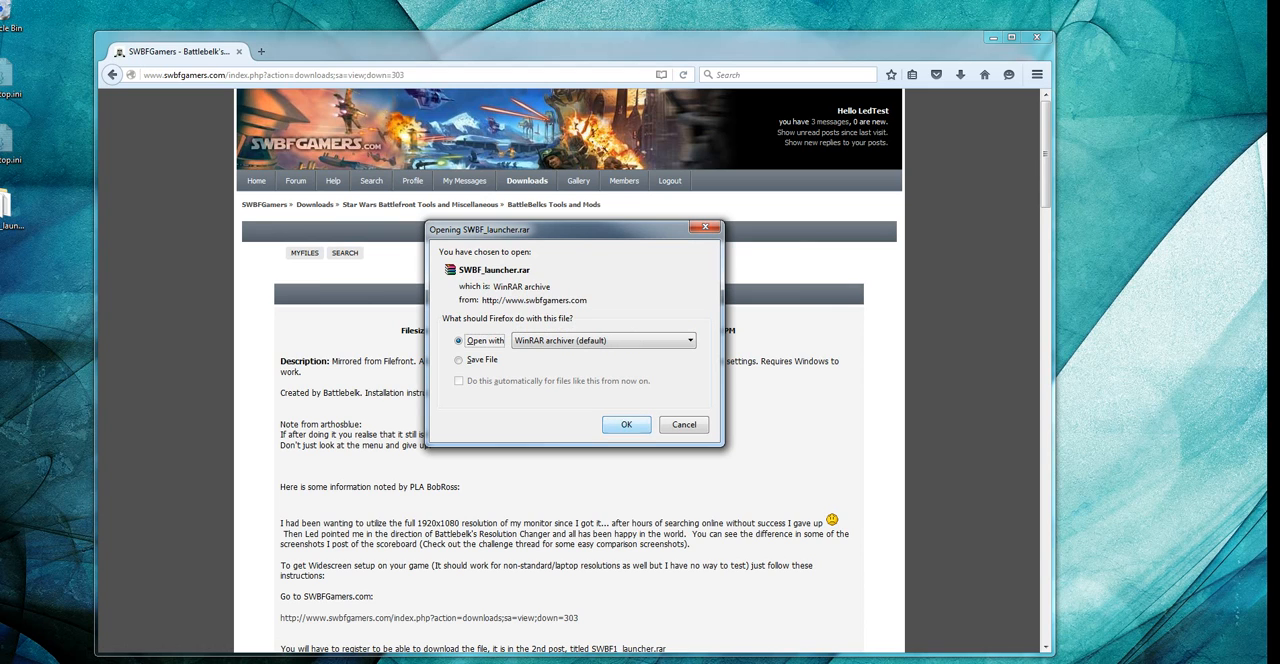
- Extract the desktop SWBF_launcher.rar into its own SWBF_launcher folder
left_click(626, 424)
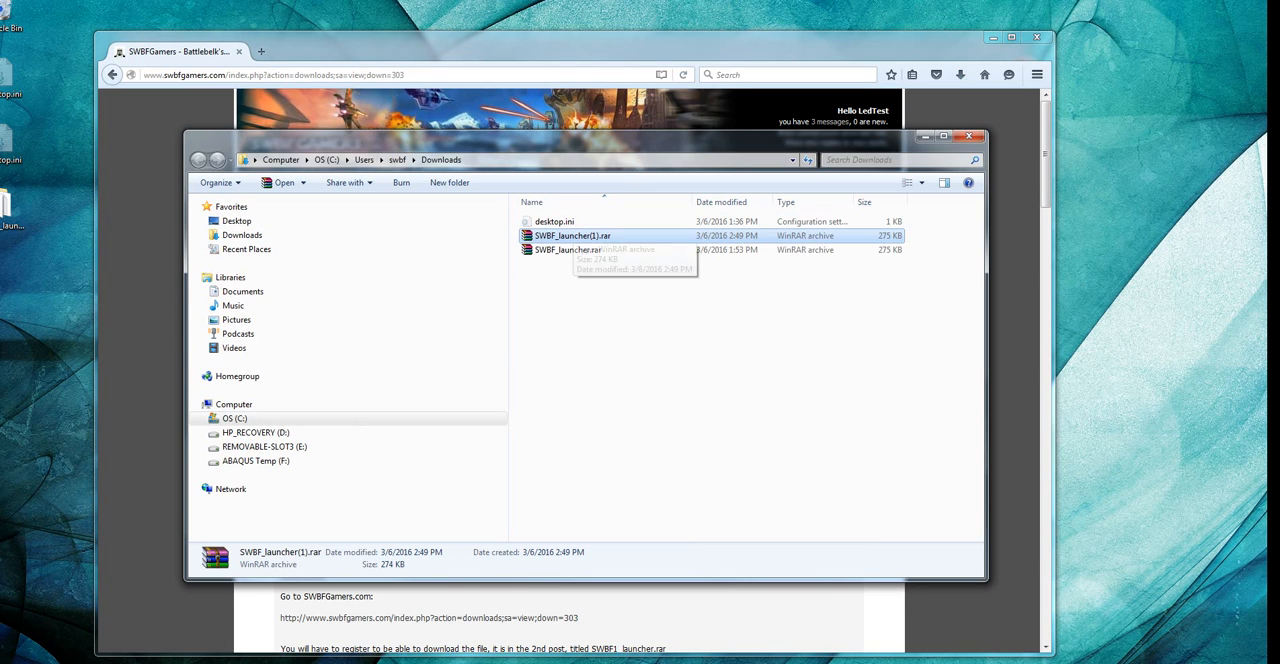
right_click(567, 249)
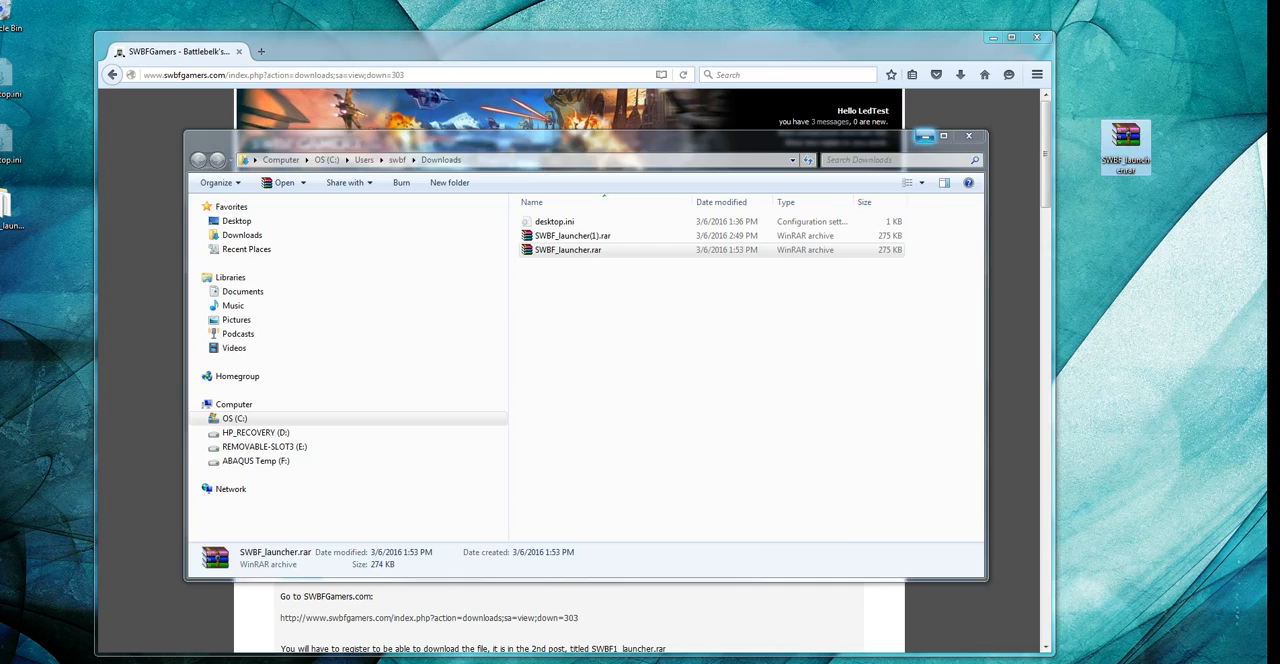
left_click(968, 137)
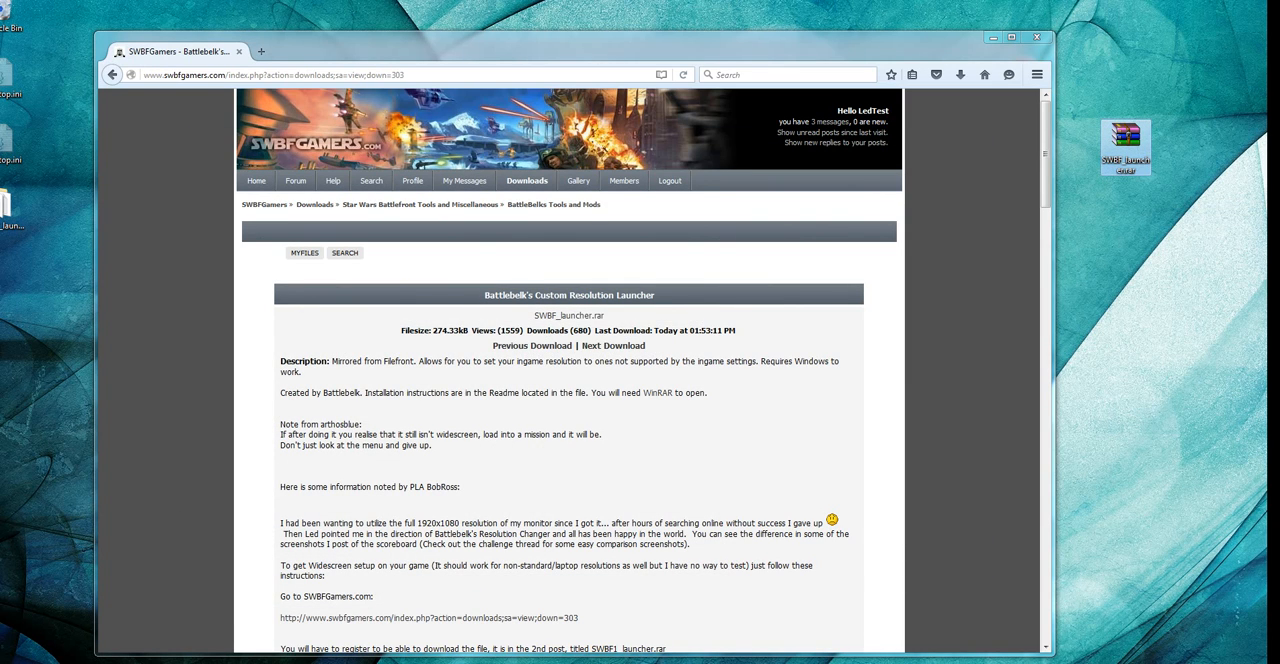
right_click(1126, 148)
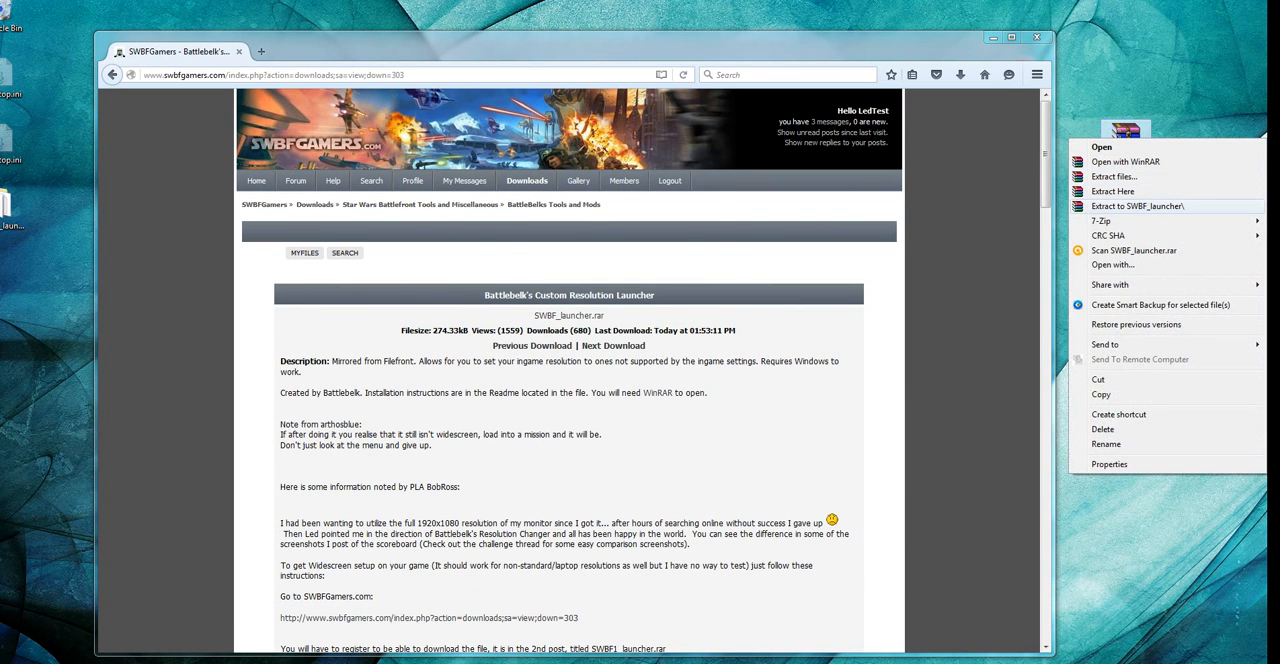
left_click(1115, 191)
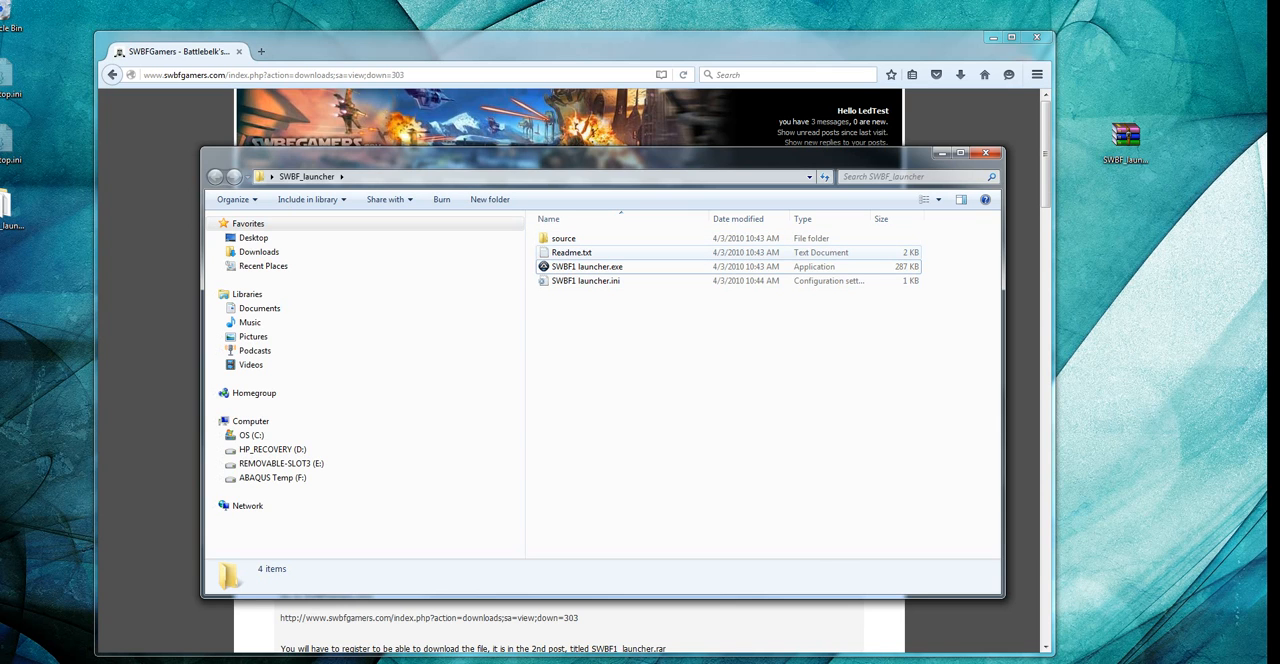
- Copy the launcher files into GameData replacing old copies, and copy SWBF1 launcher.ini to the desktop
double_click(571, 252)
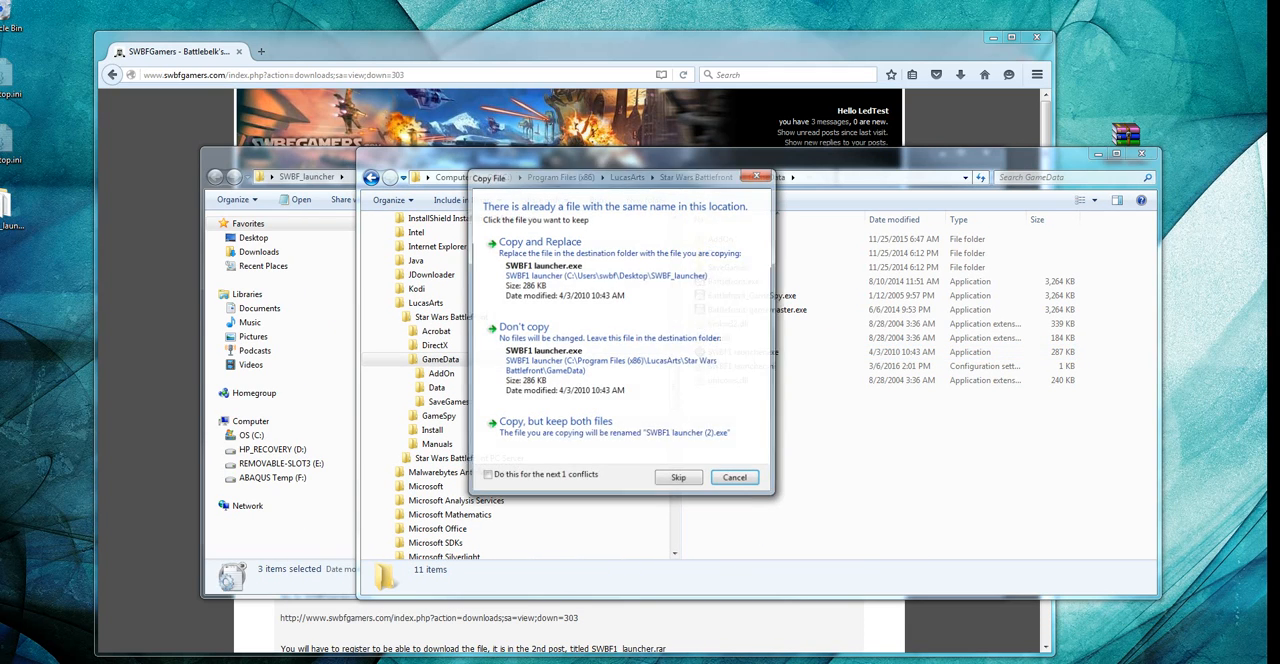
left_click(539, 241)
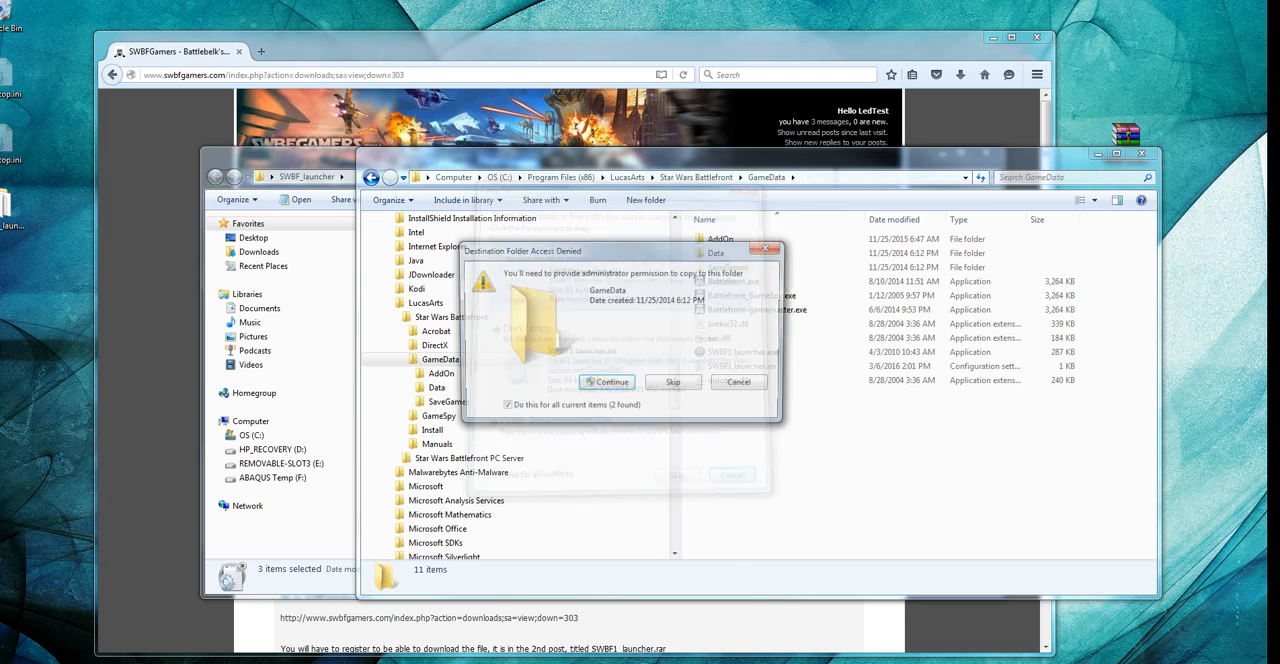
left_click(608, 381)
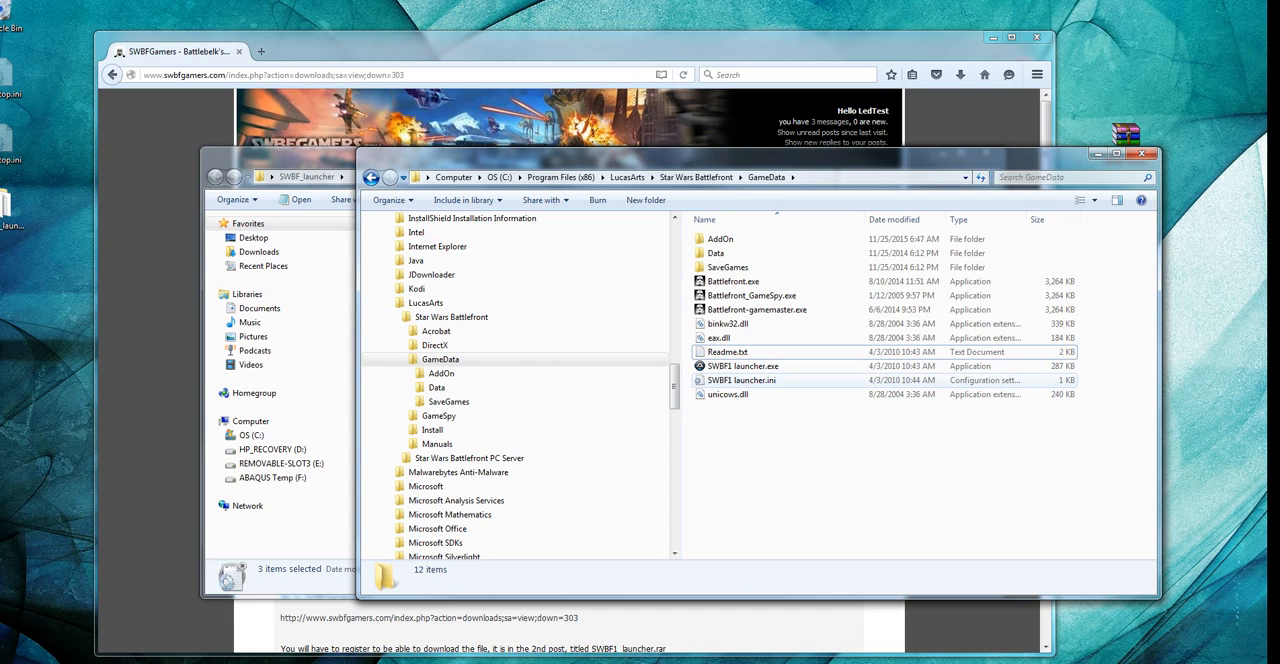
mouse_move(741, 380)
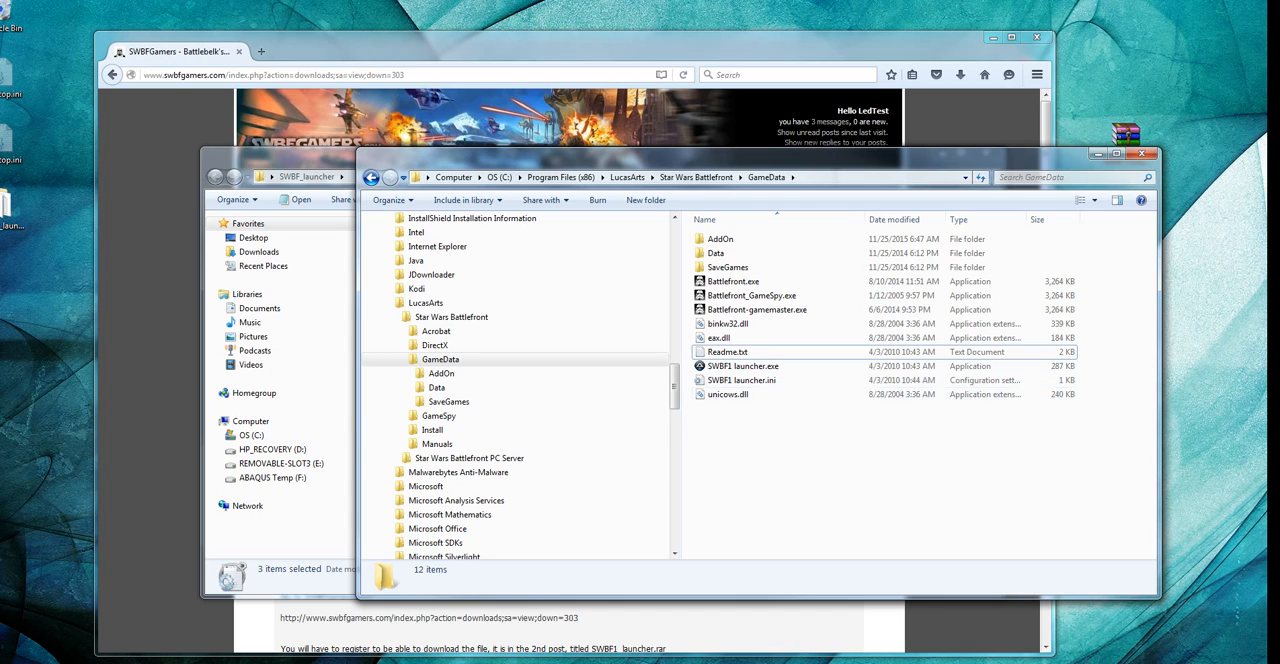
mouse_move(742, 380)
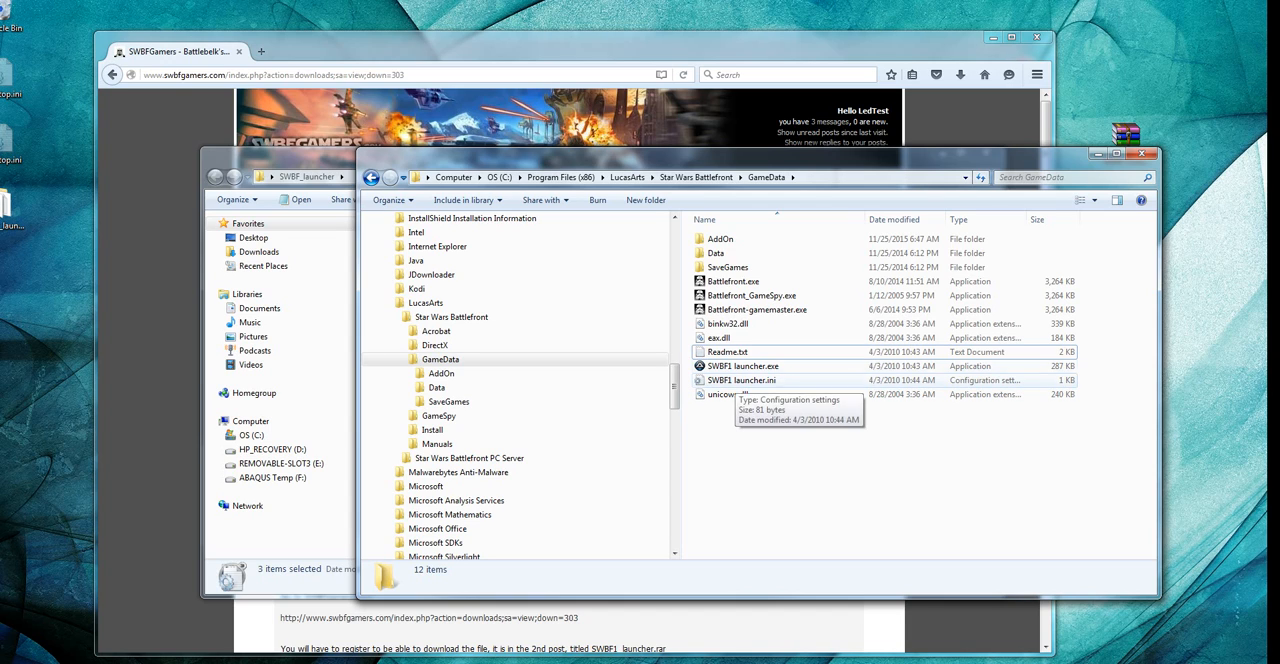
mouse_move(727, 394)
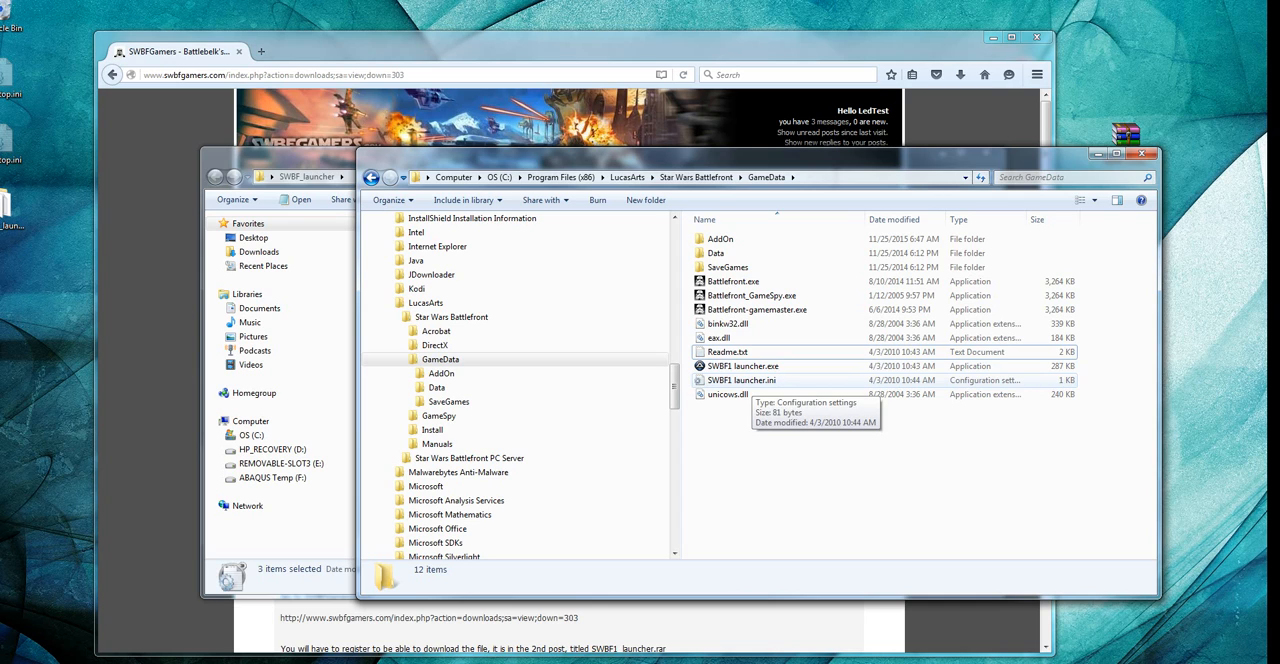
right_click(736, 380)
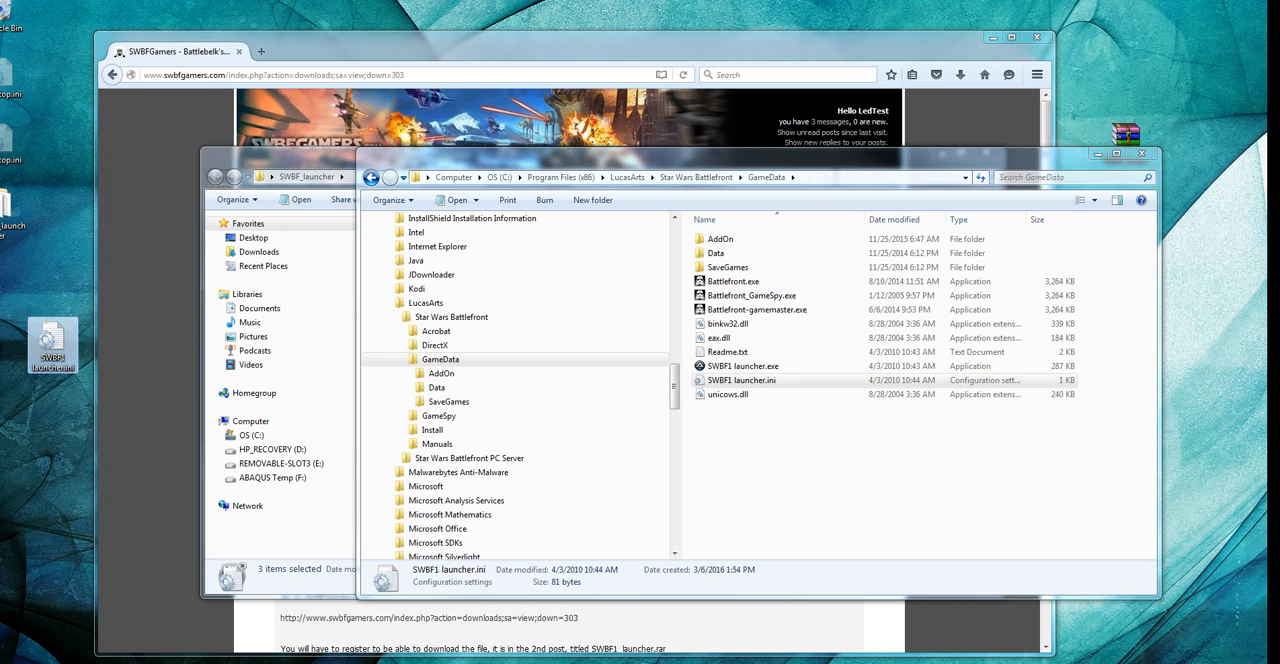
- Append /win /noframe to COMMAND_LINE in the desktop SWBF1 launcher.ini and save it
double_click(744, 380)
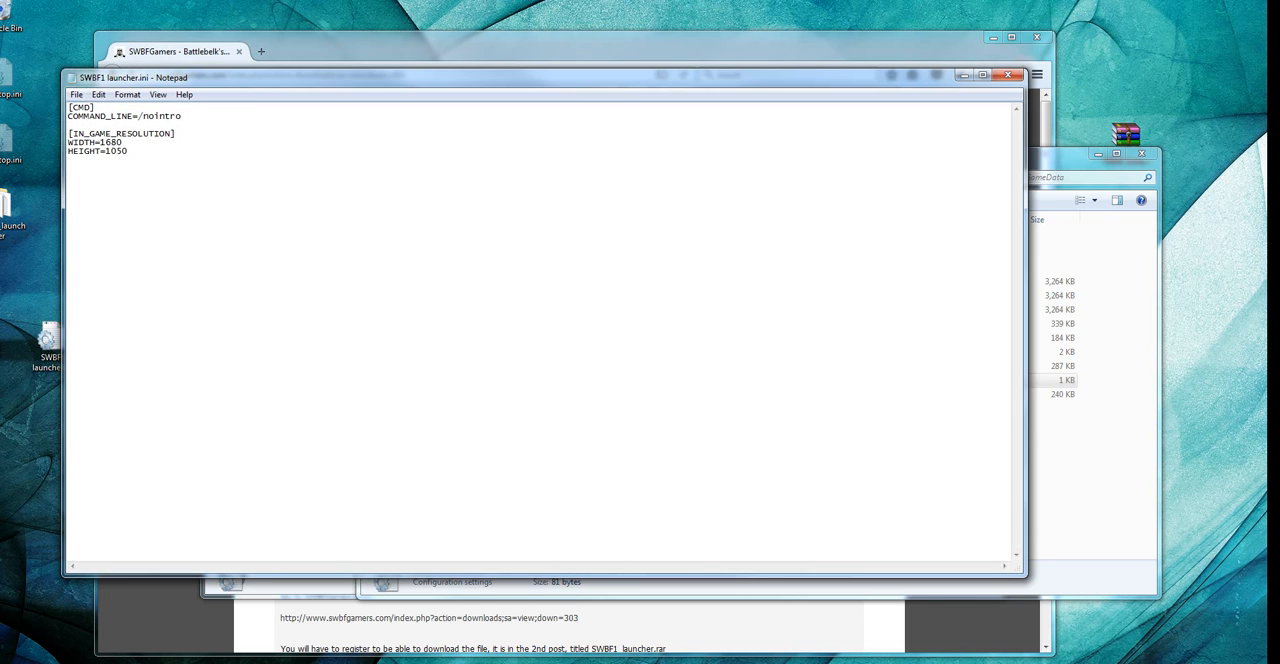
left_click_drag(134, 77, 288, 210)
type(" /w")
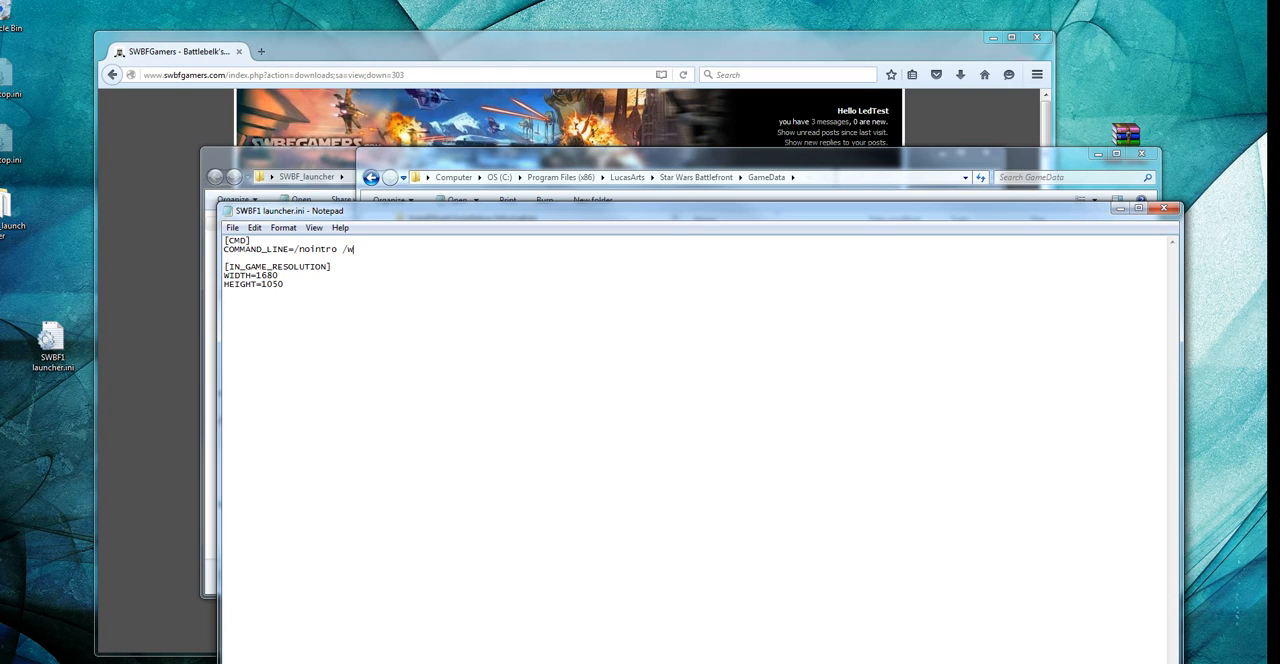
type("in")
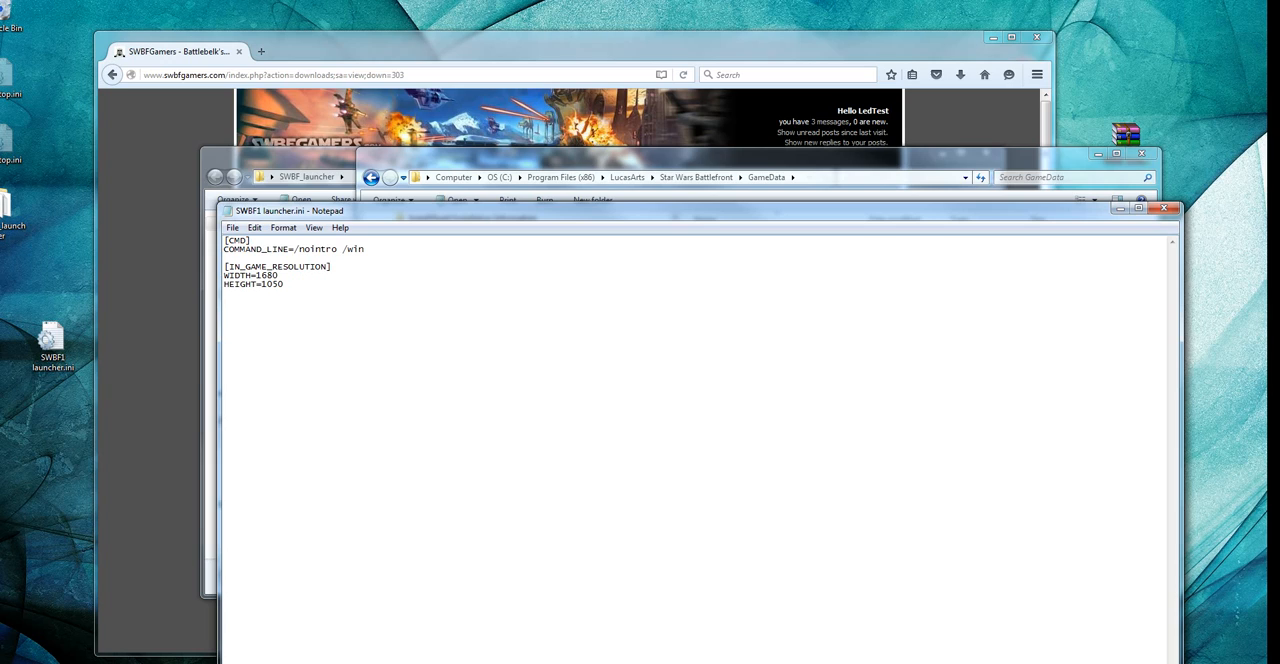
type("/noframelo")
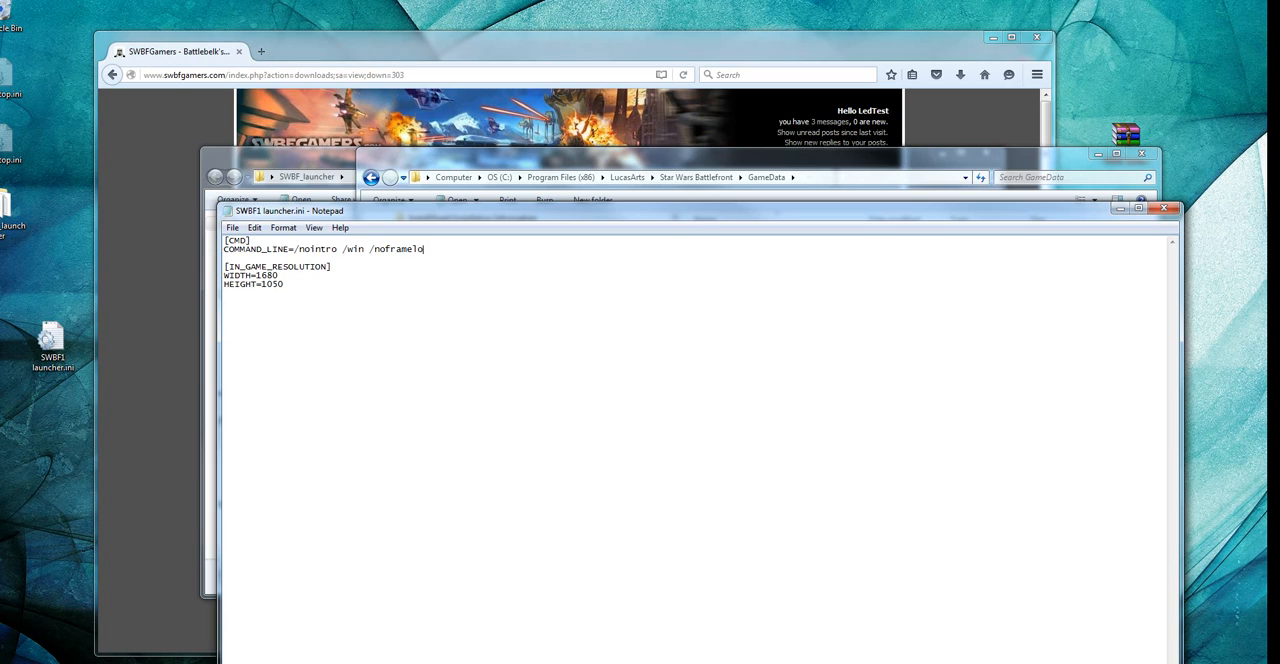
type("ck")
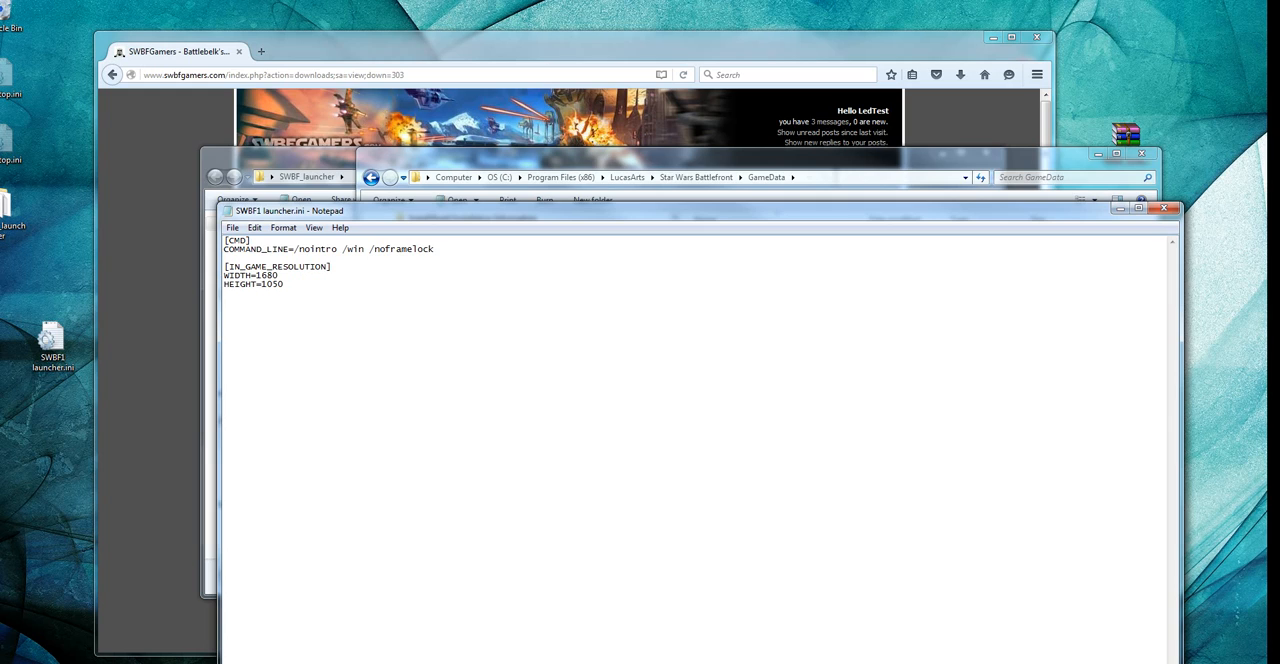
key("Backspace")
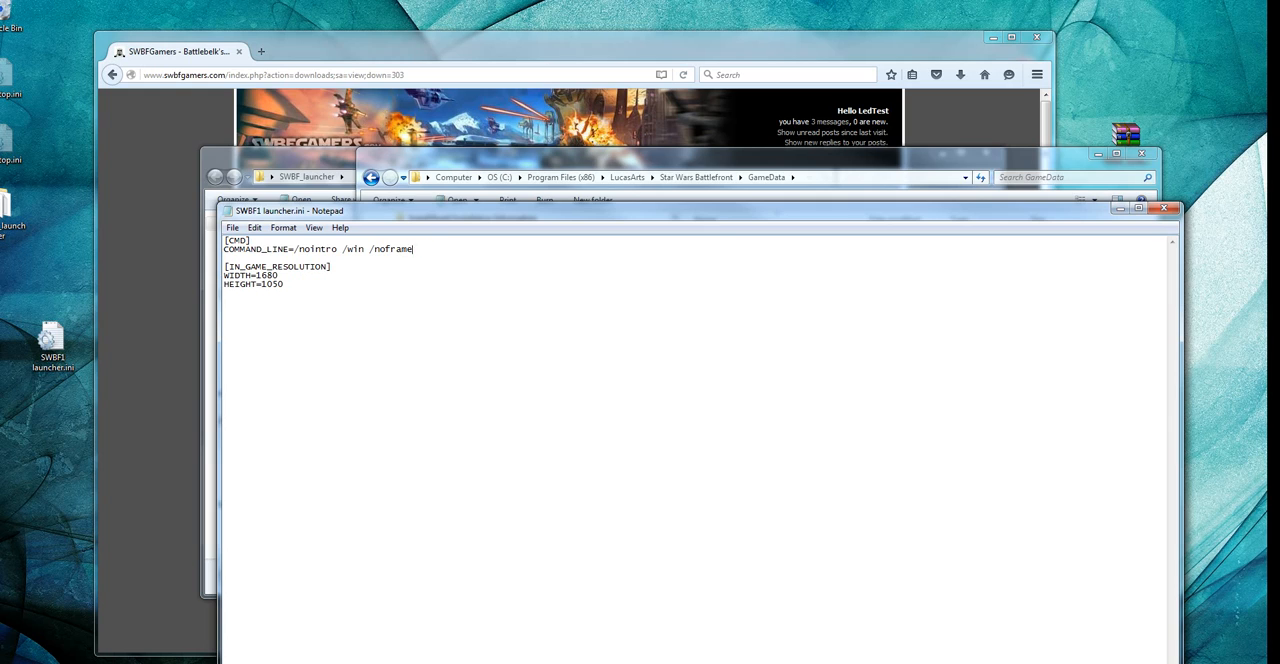
key("BackSpace")
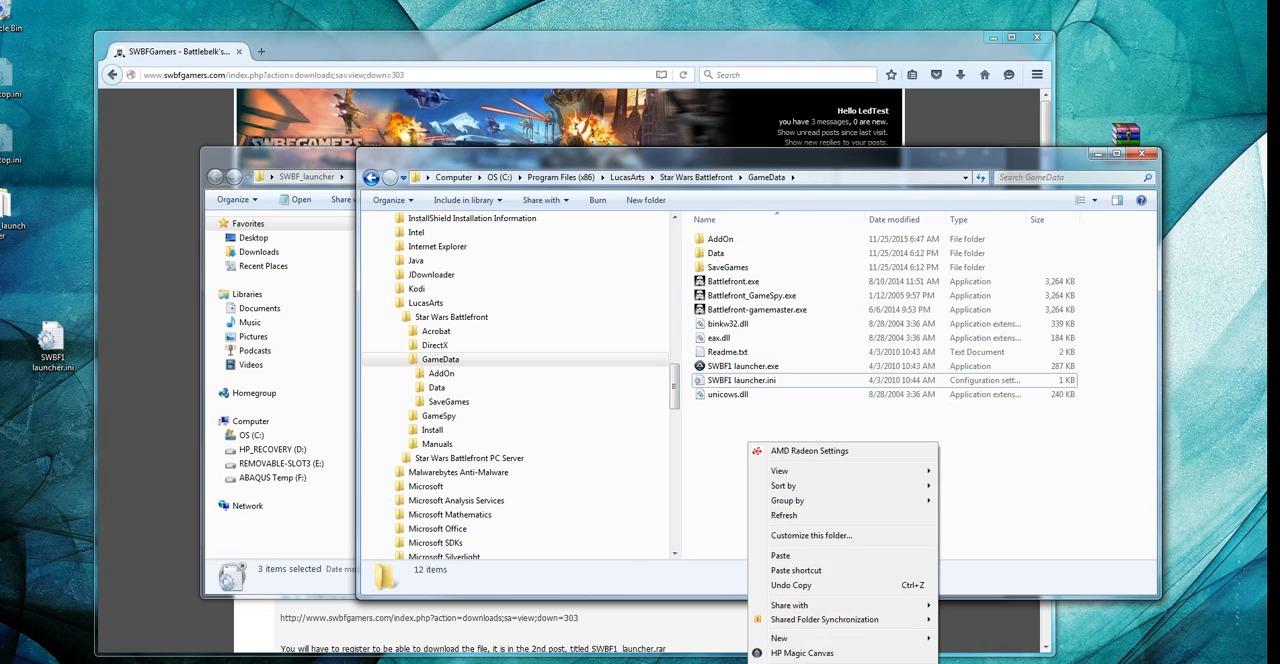
mouse_move(807, 500)
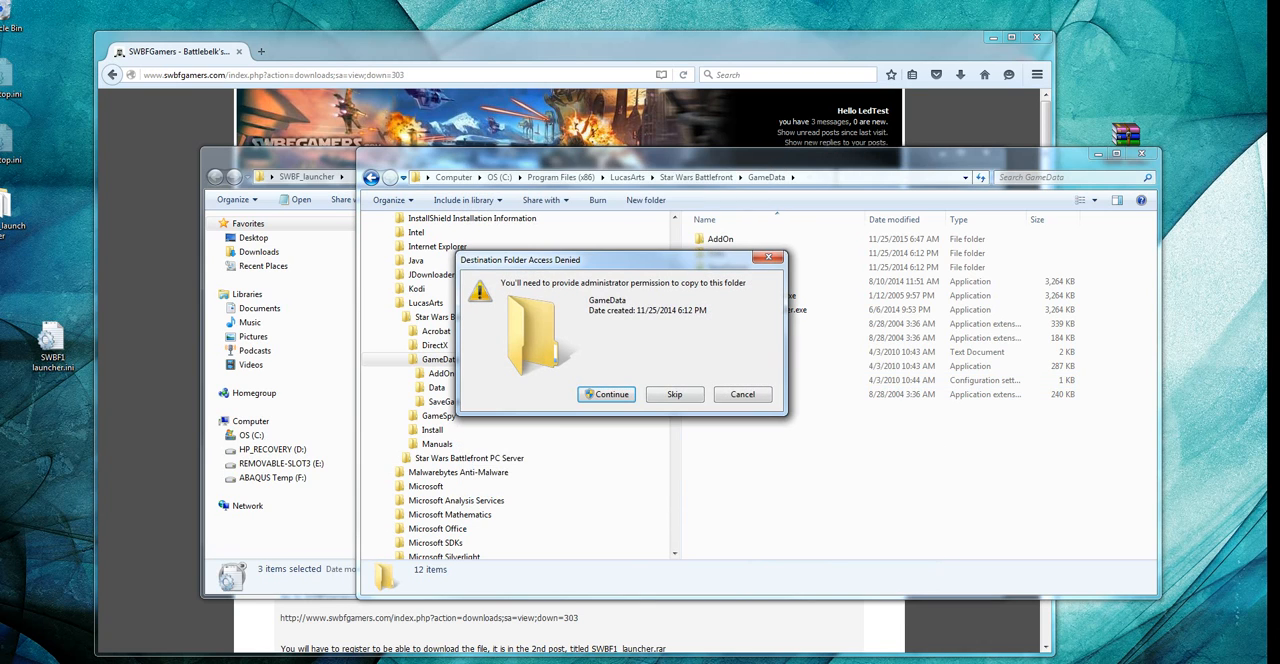
- Paste the edited launcher ini into GameData, run SWBF1 launcher.exe, and choose Internet
left_click(606, 394)
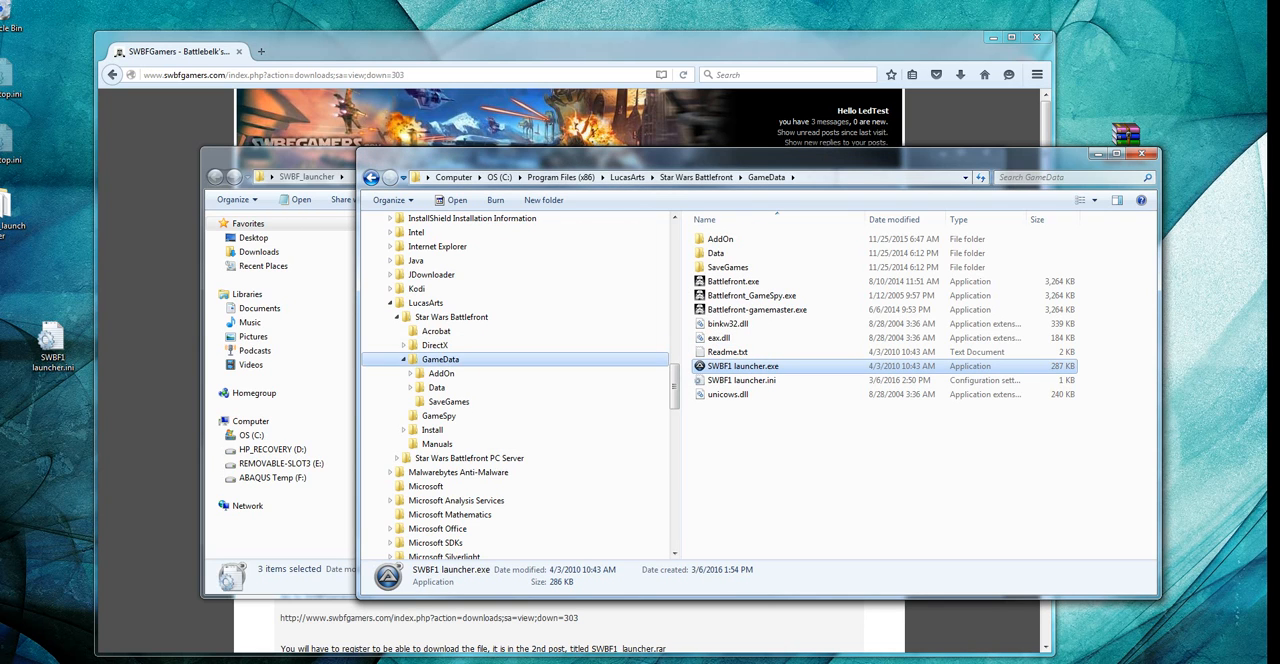
double_click(742, 366)
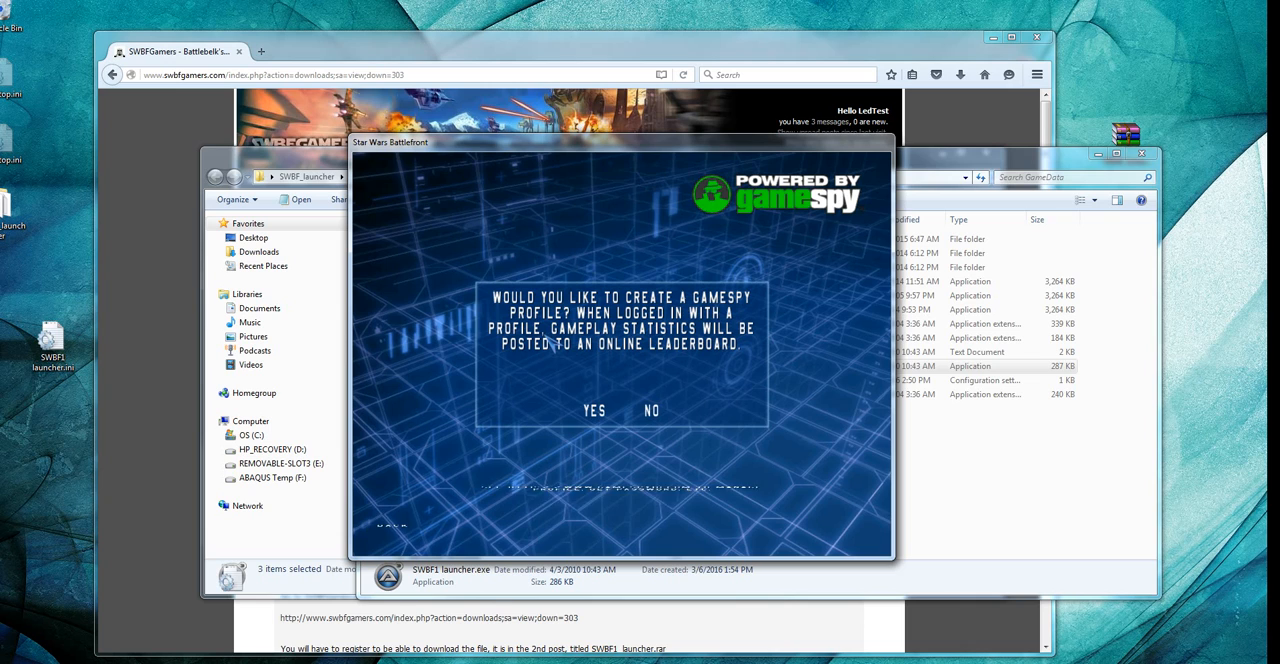
left_click(651, 411)
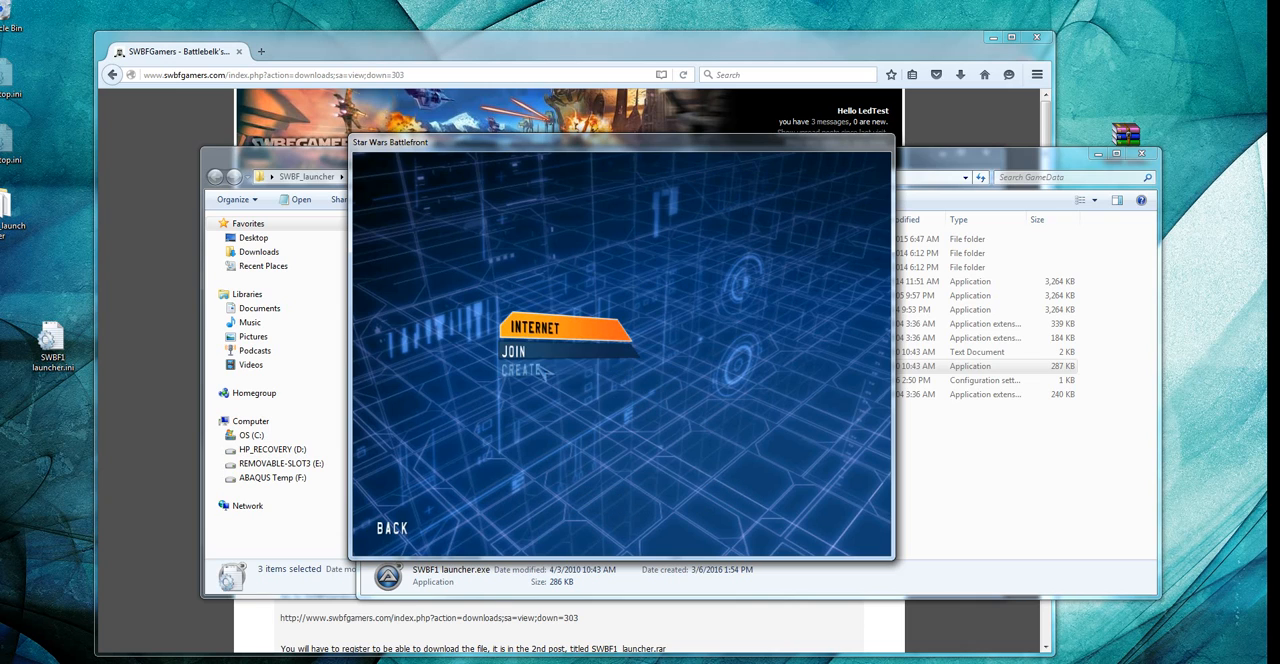
- Join an online session, spawn as a rebel soldier, then quit with Escape
left_click(537, 328)
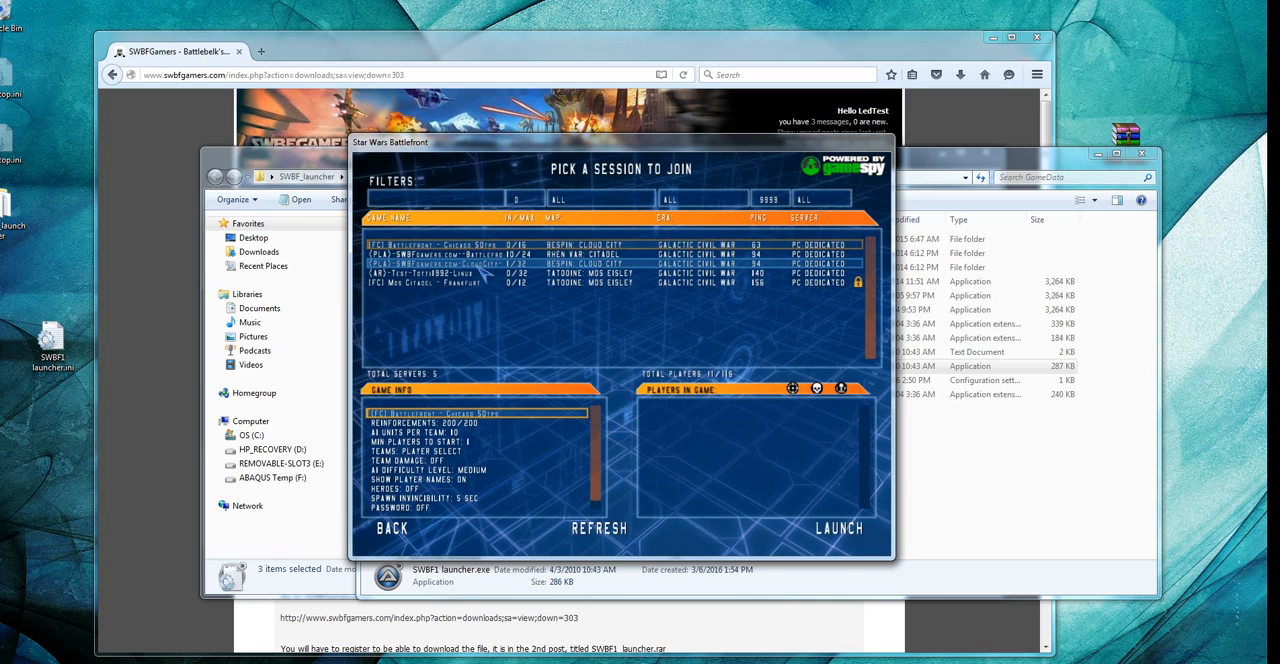
left_click(848, 528)
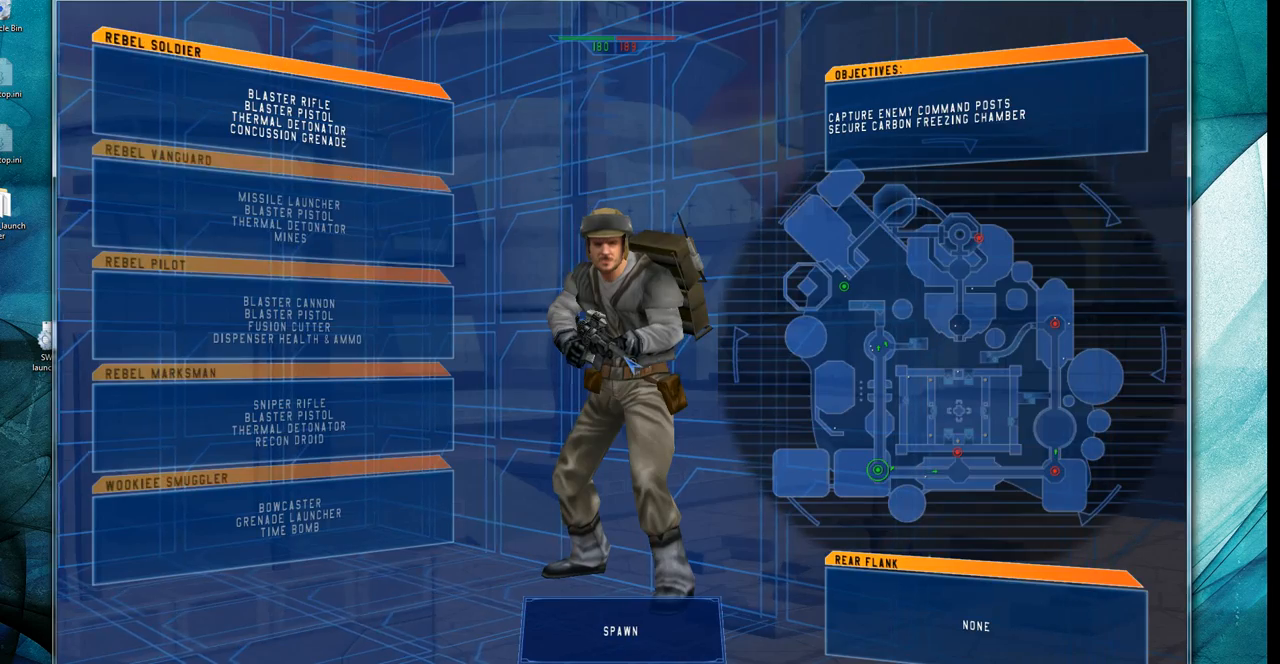
left_click(617, 629)
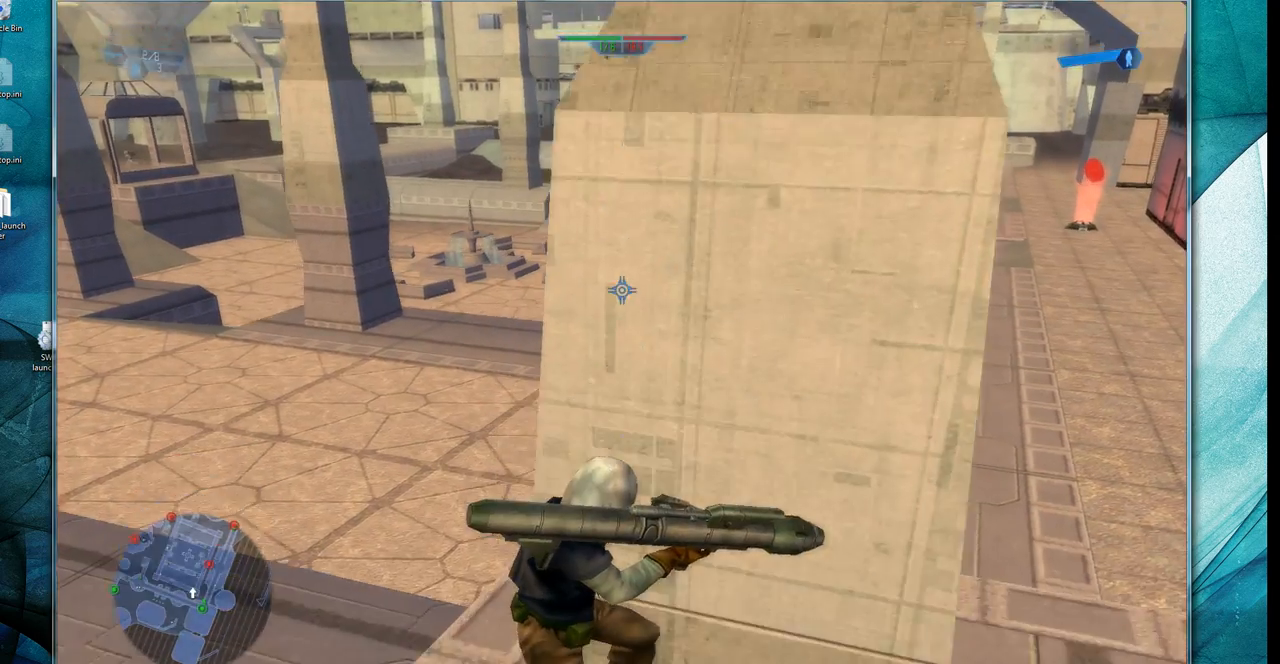
key("Escape")
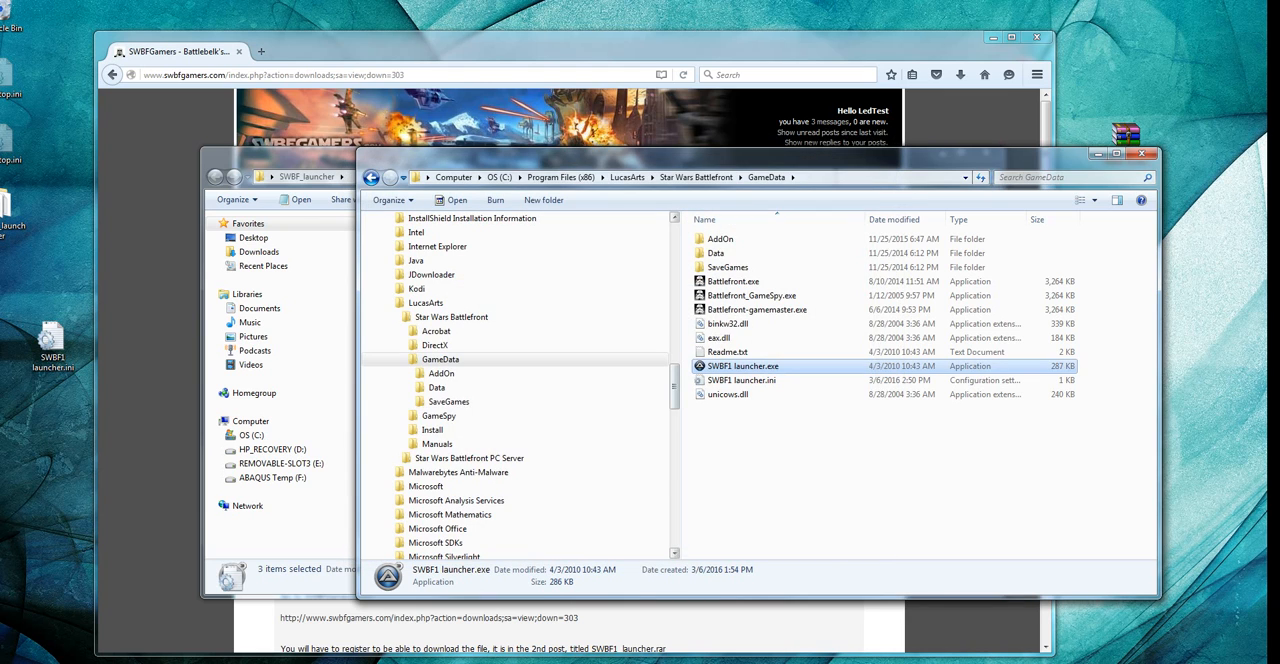
mouse_move(730, 365)
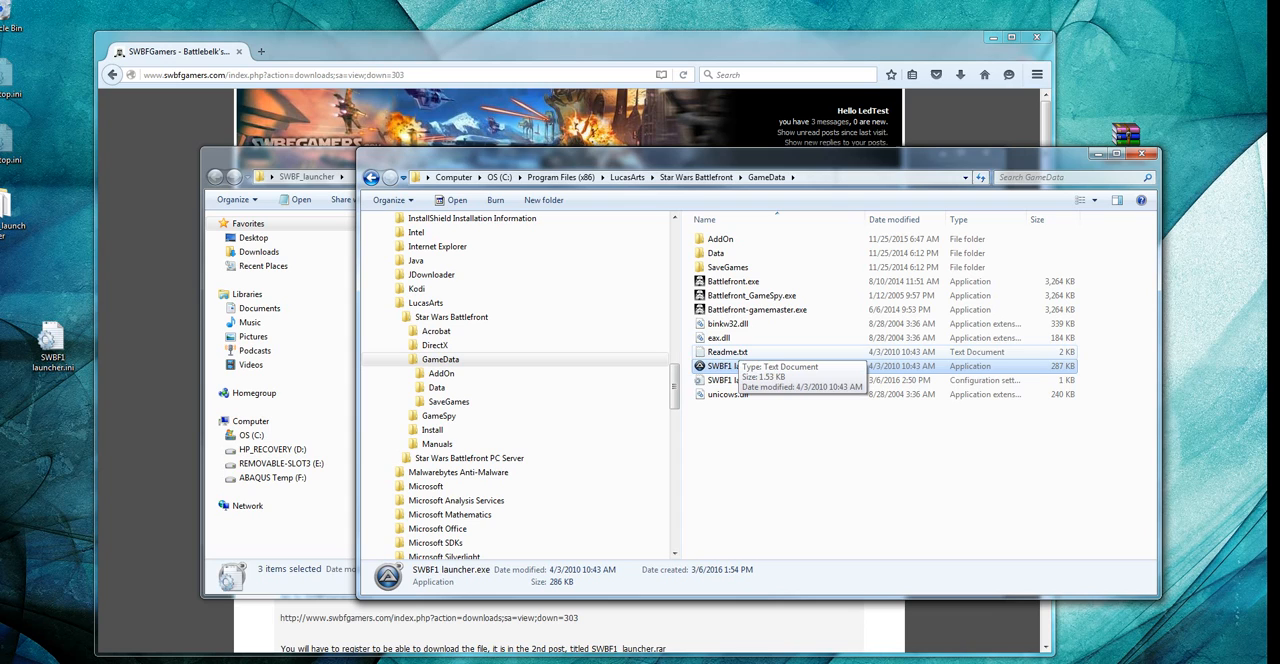
- Open the Data folder inside GameData
left_click(716, 252)
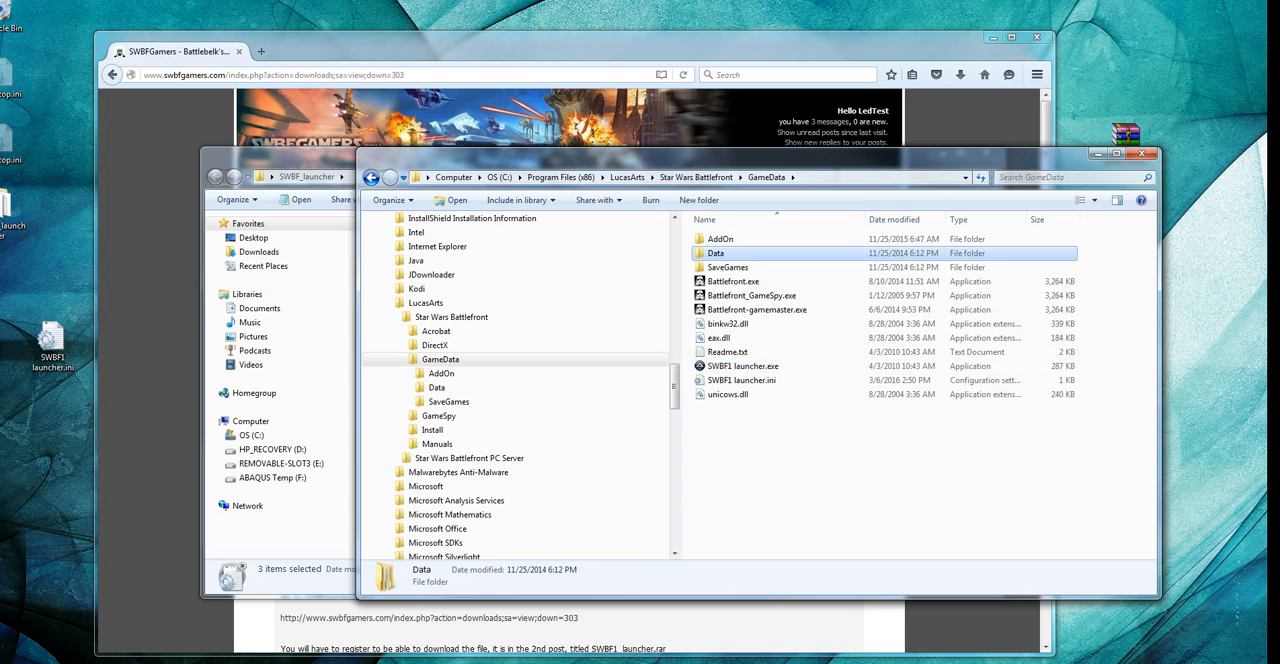
double_click(716, 252)
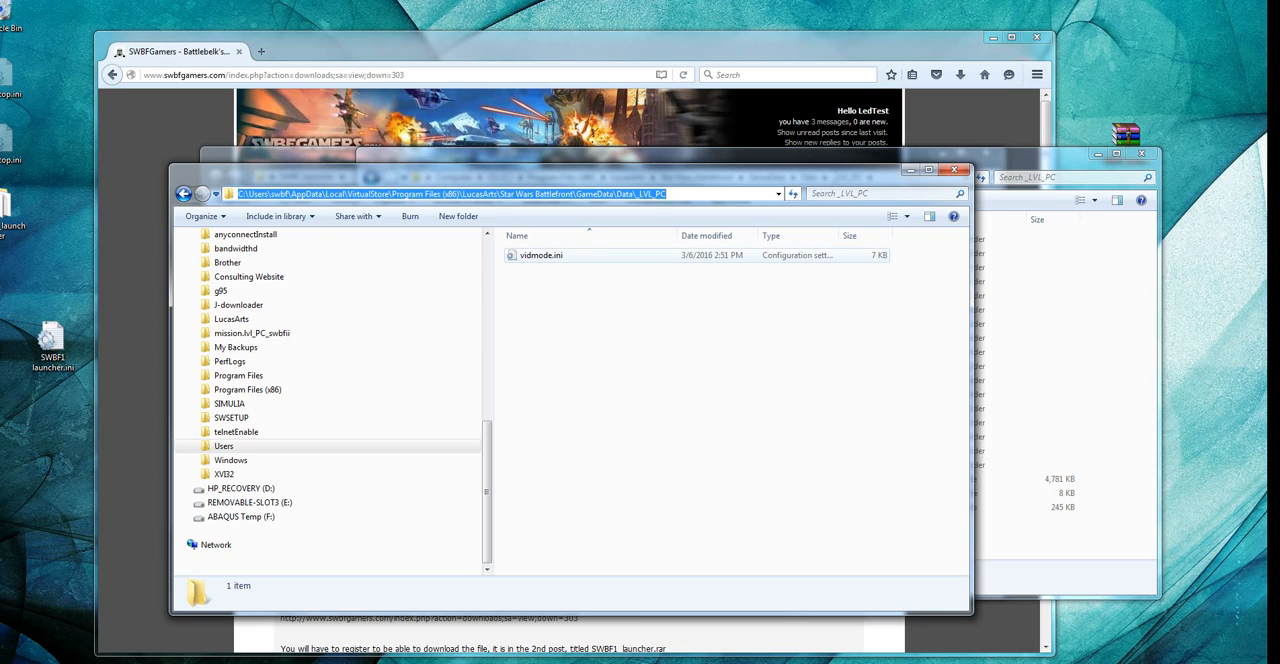
- Open vidmode.ini in Notepad and select the 1920 1080 values
double_click(541, 255)
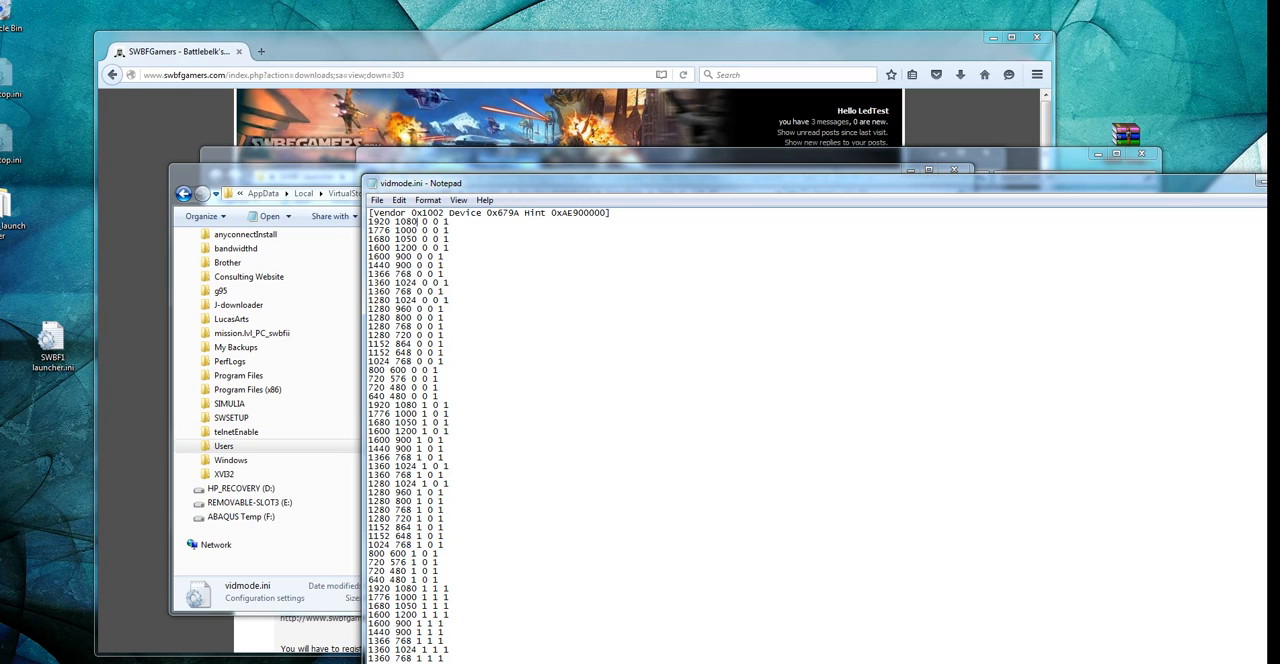
double_click(390, 221)
type("108")
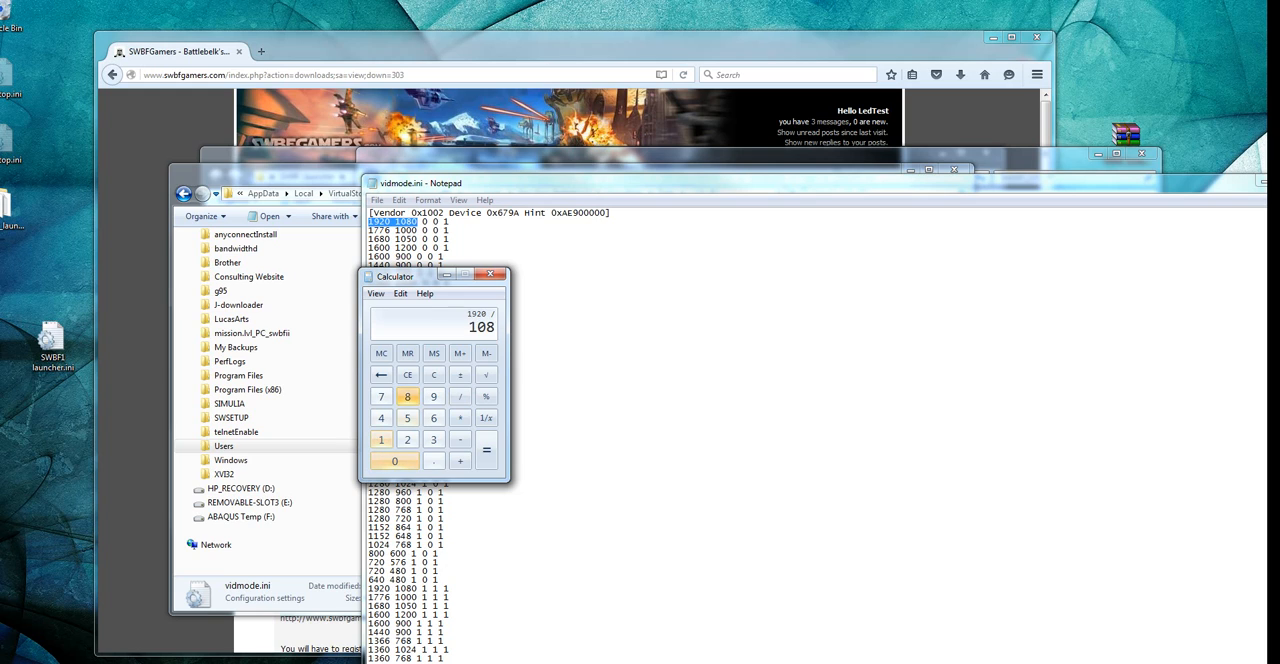
- Compute 1920/1080 and 16/9 in Calculator, both 1.7778, then close it
left_click(486, 467)
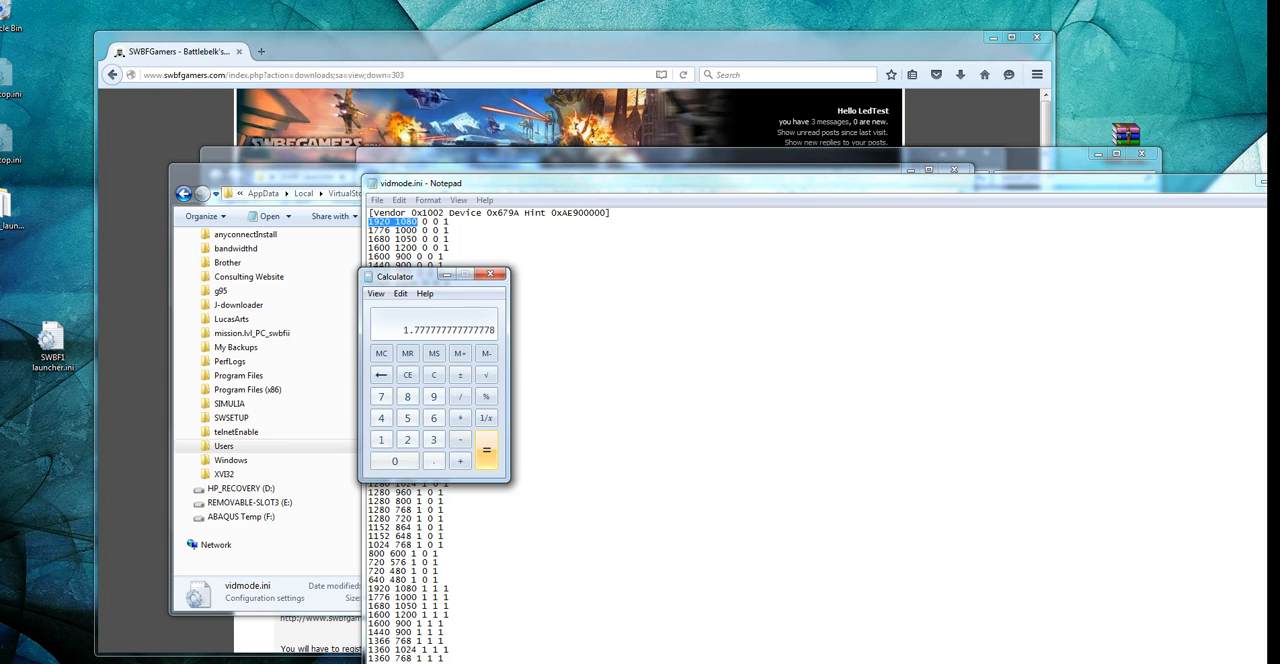
left_click(394, 461)
type("16 / 9")
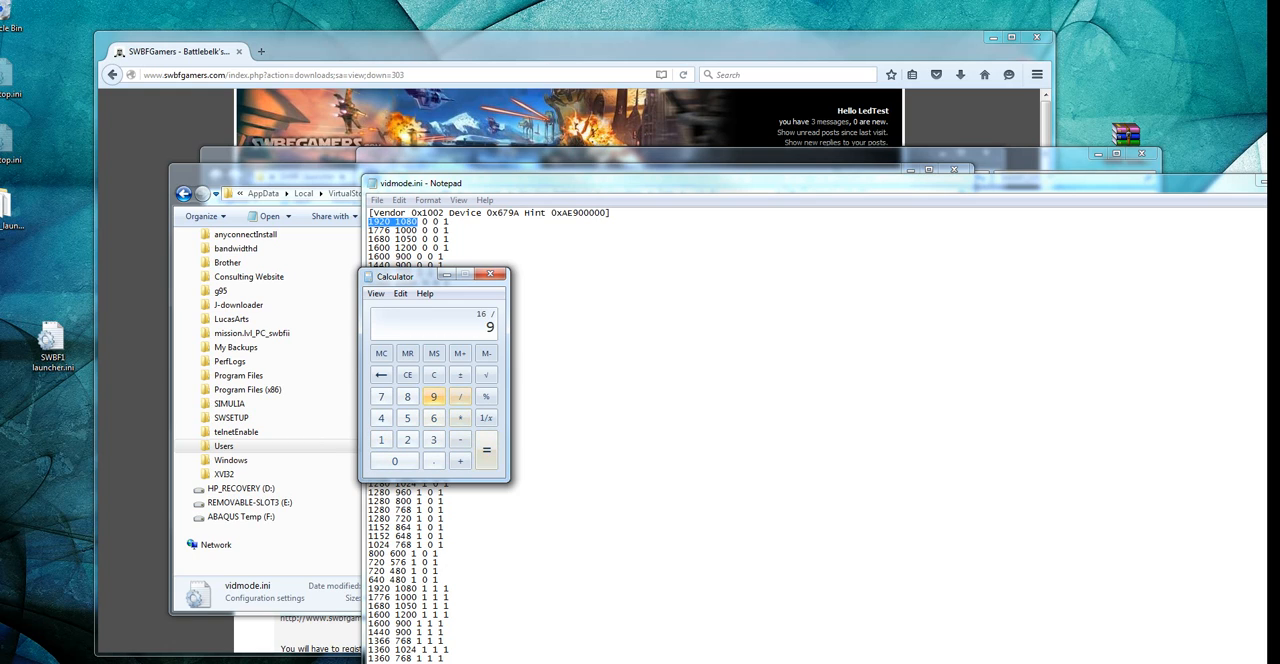
left_click(486, 443)
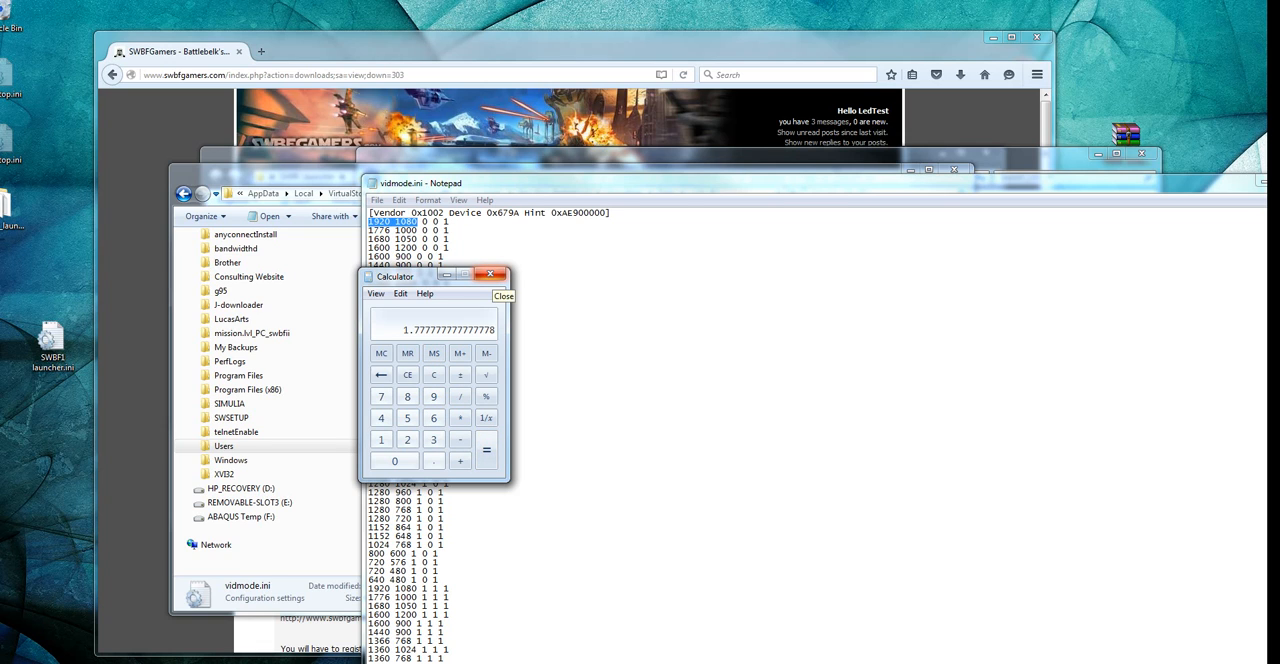
left_click(503, 274)
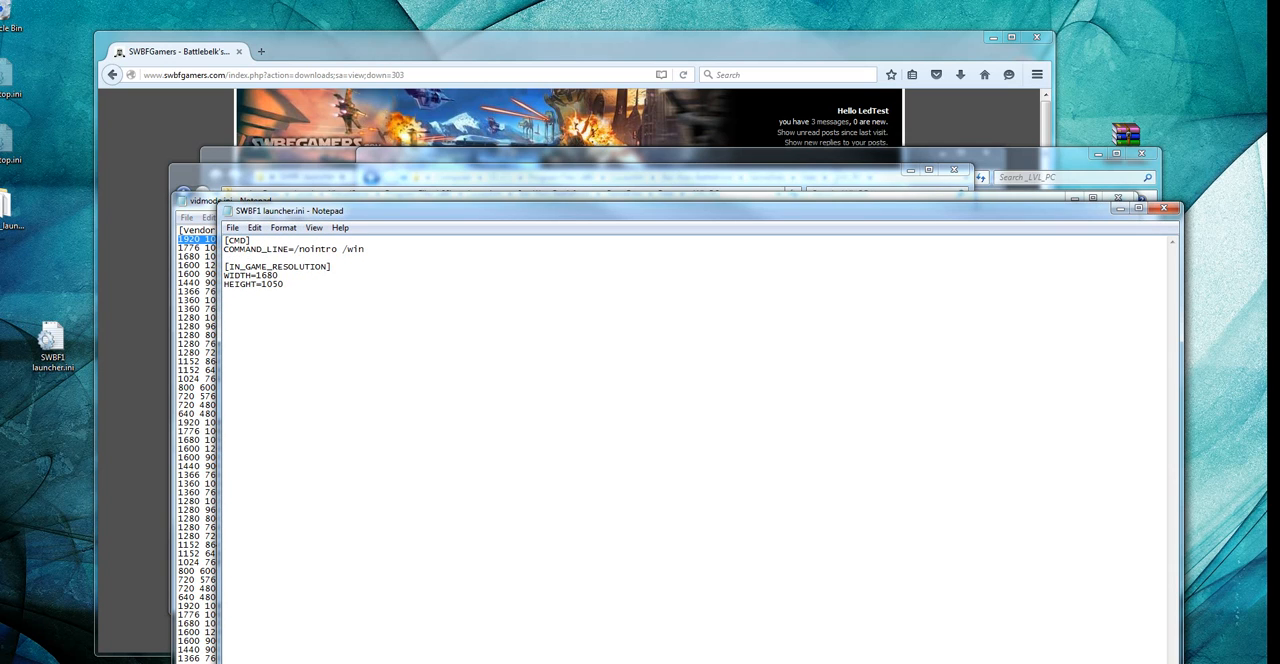
- Change WIDTH from 1680 to 1920 in SWBF1 launcher.ini and save
type("1")
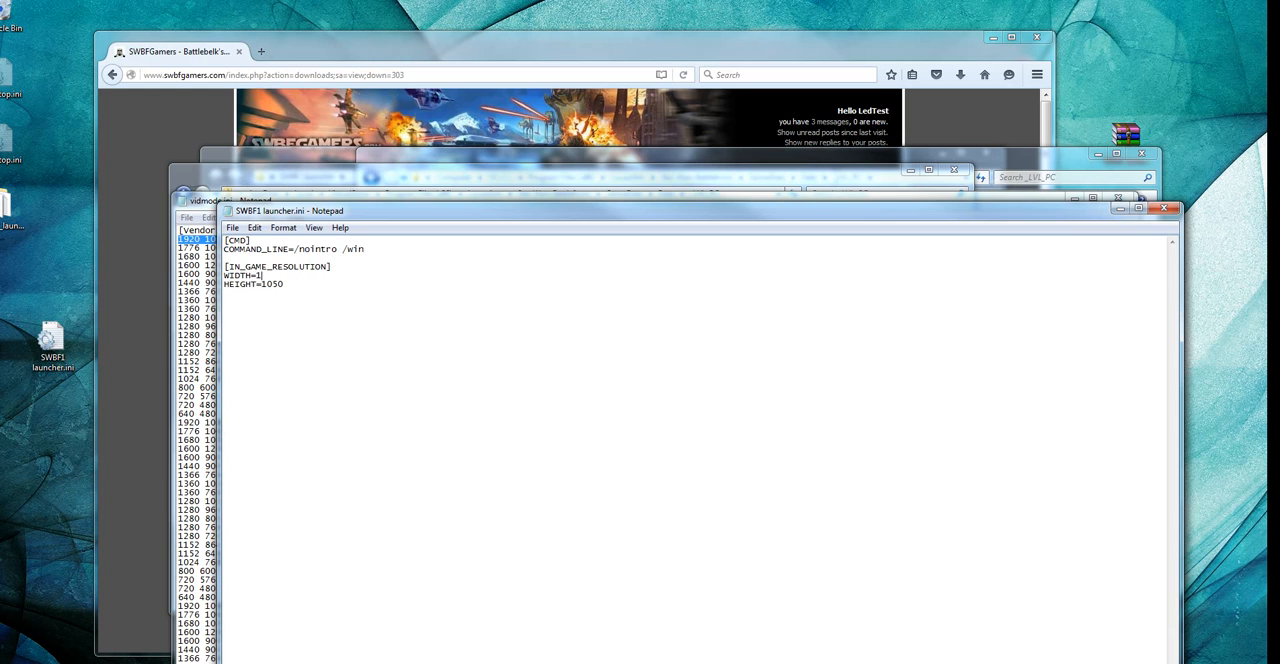
type("920")
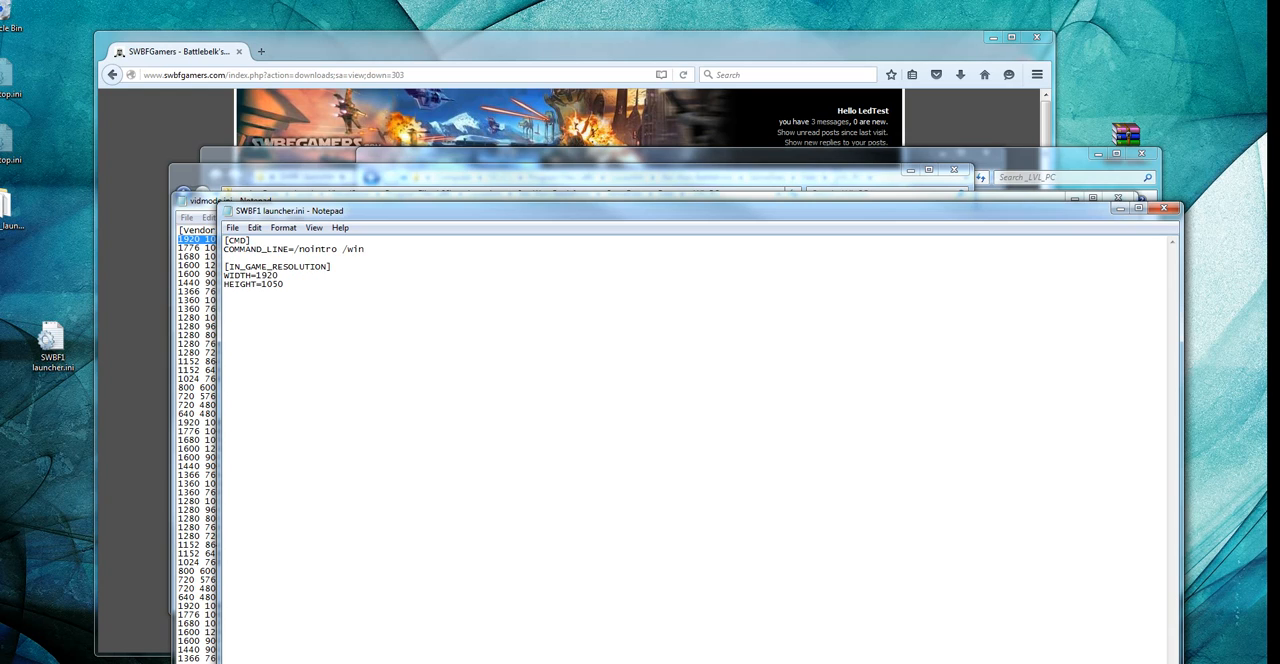
key("Backspace")
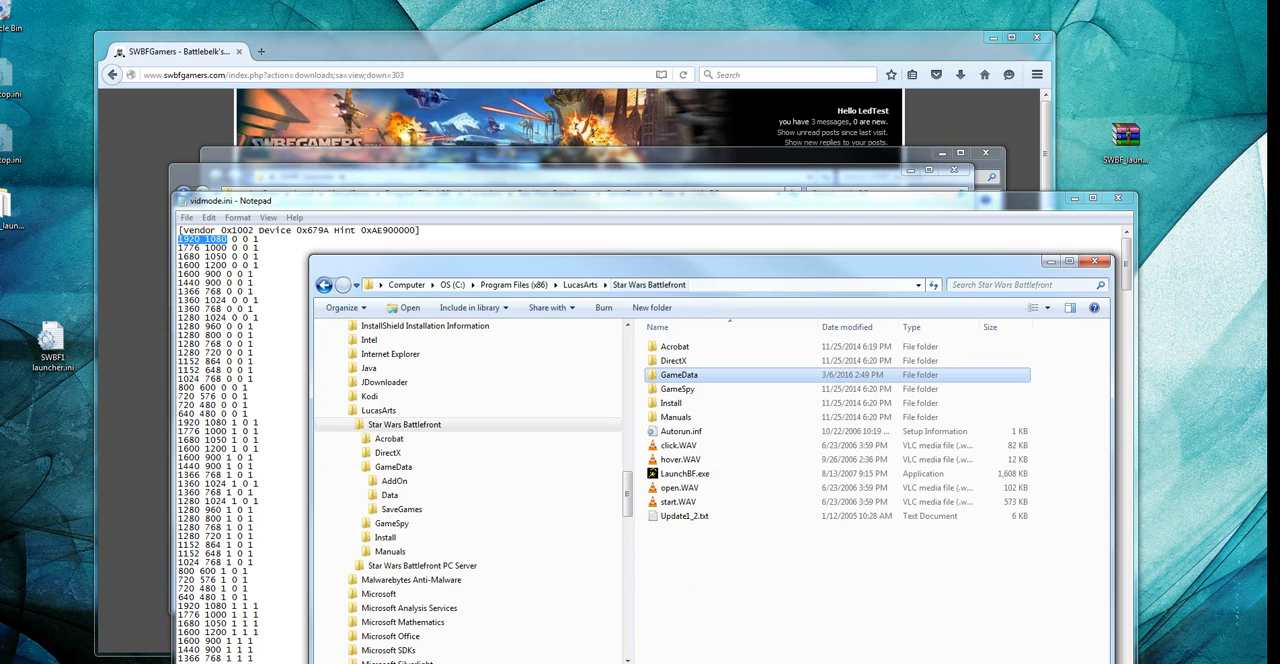
mouse_move(678, 374)
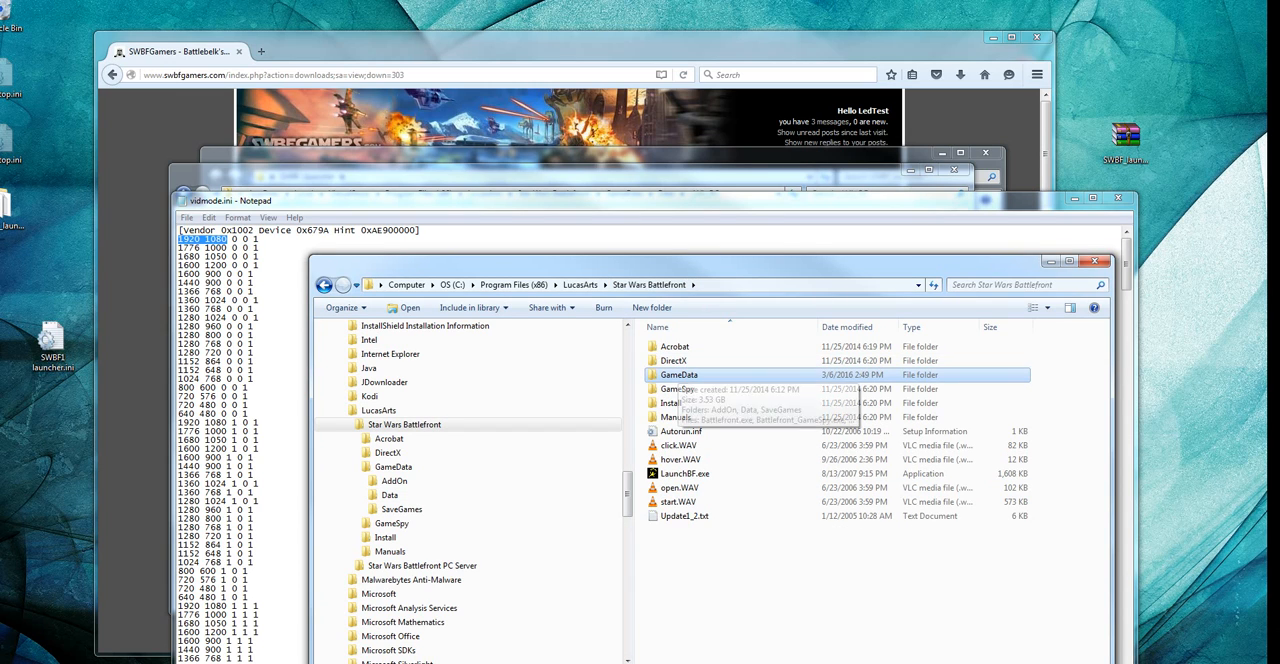
- Paste the desktop launcher.ini into GameData, replacing the older copy
double_click(678, 374)
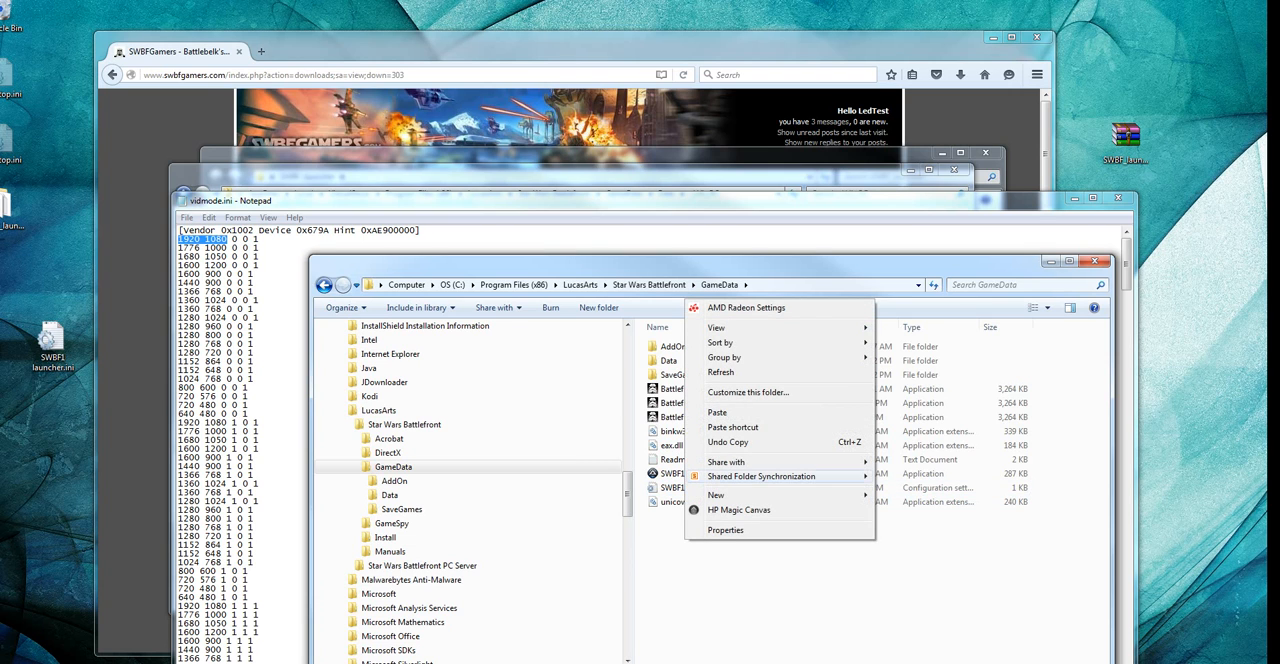
left_click(717, 412)
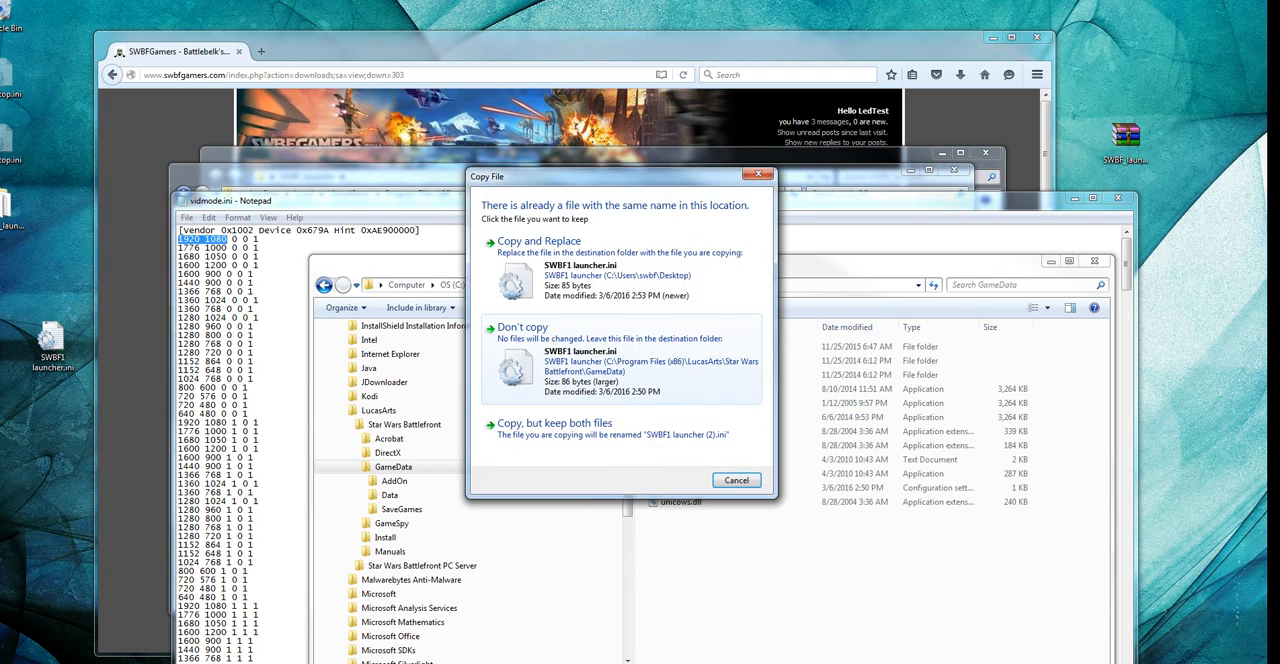
left_click(538, 240)
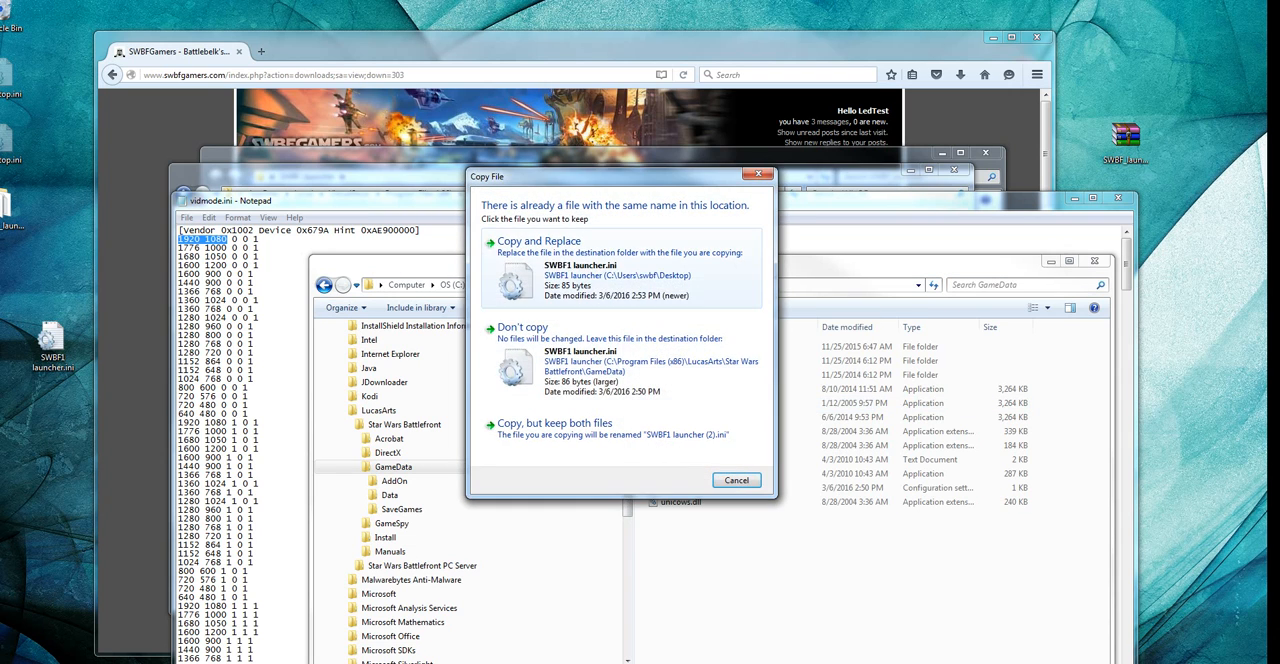
left_click(538, 241)
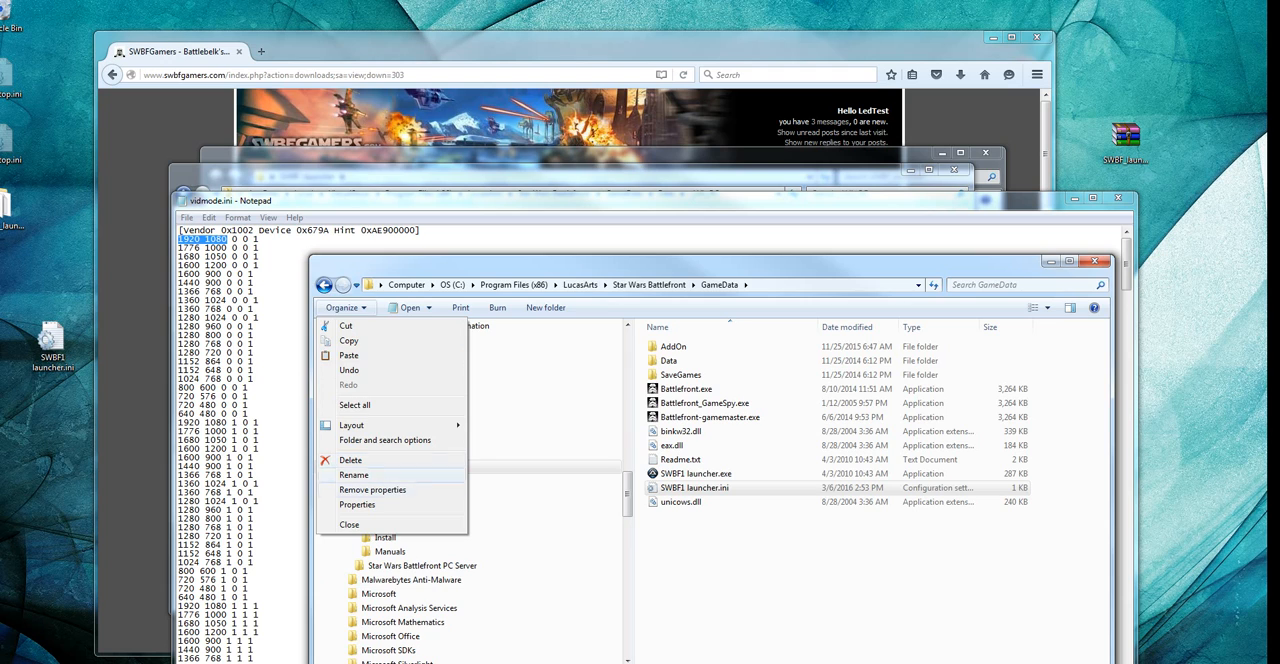
left_click(374, 440)
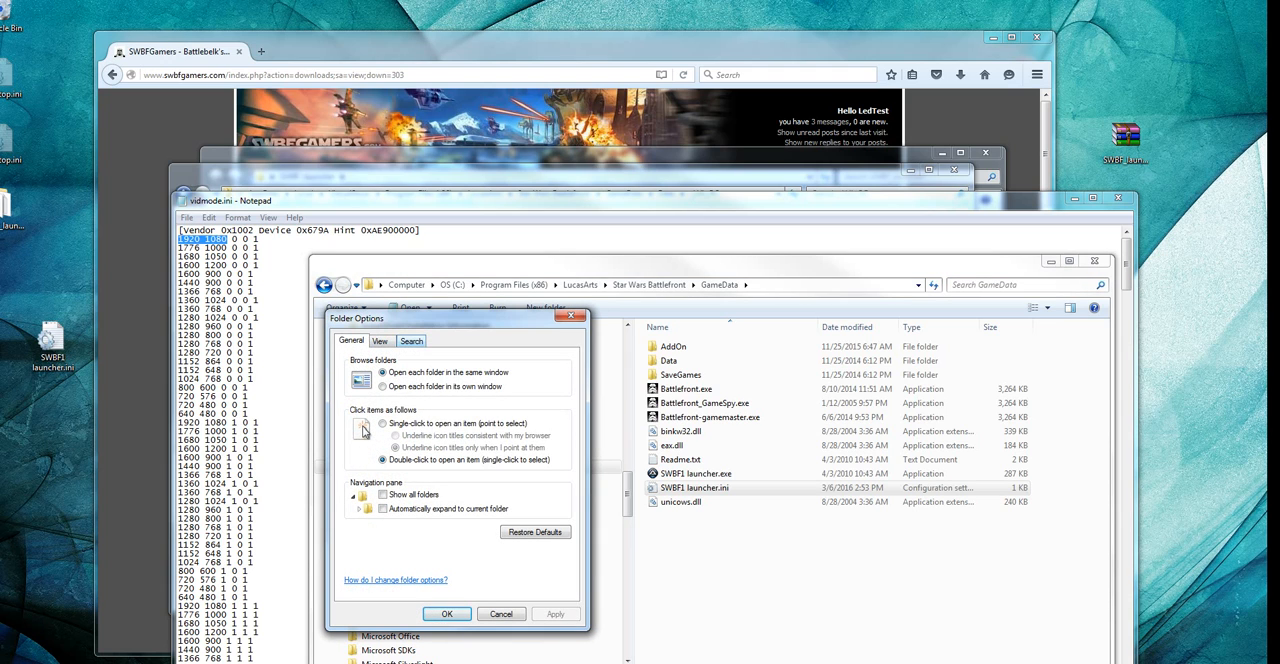
left_click(381, 341)
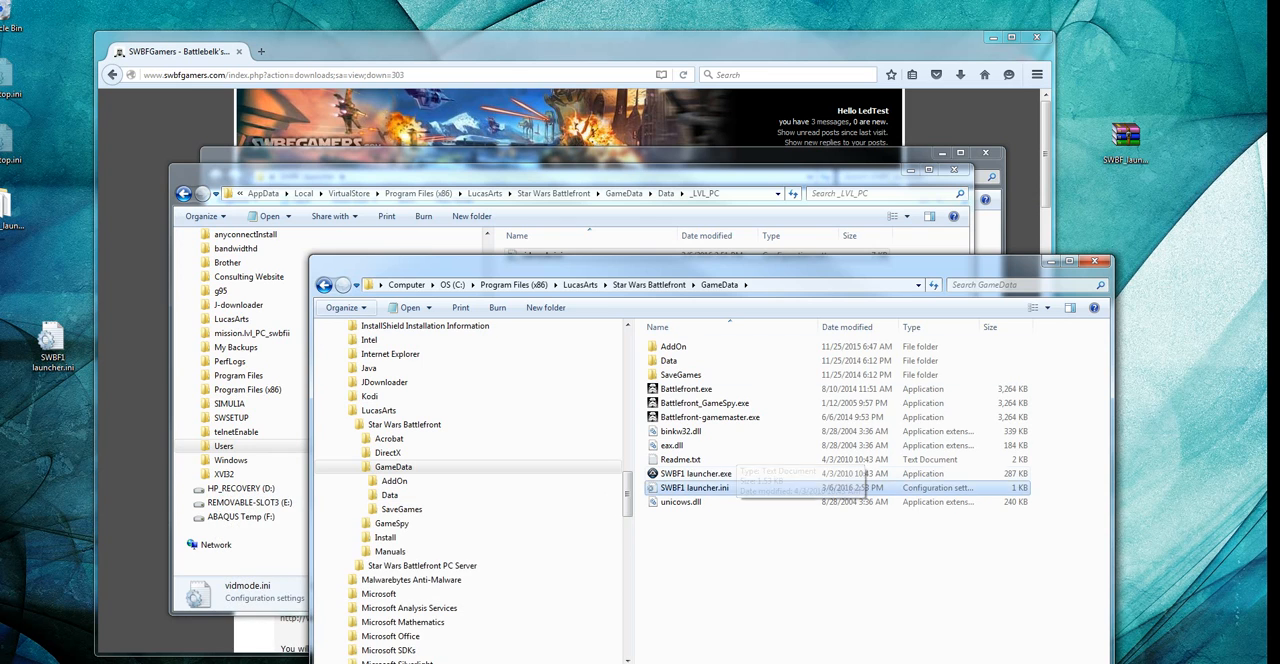
- Run SWBF1 launcher.exe, confirm the Player 1 profile and dismiss the GameSpy prompt
double_click(695, 473)
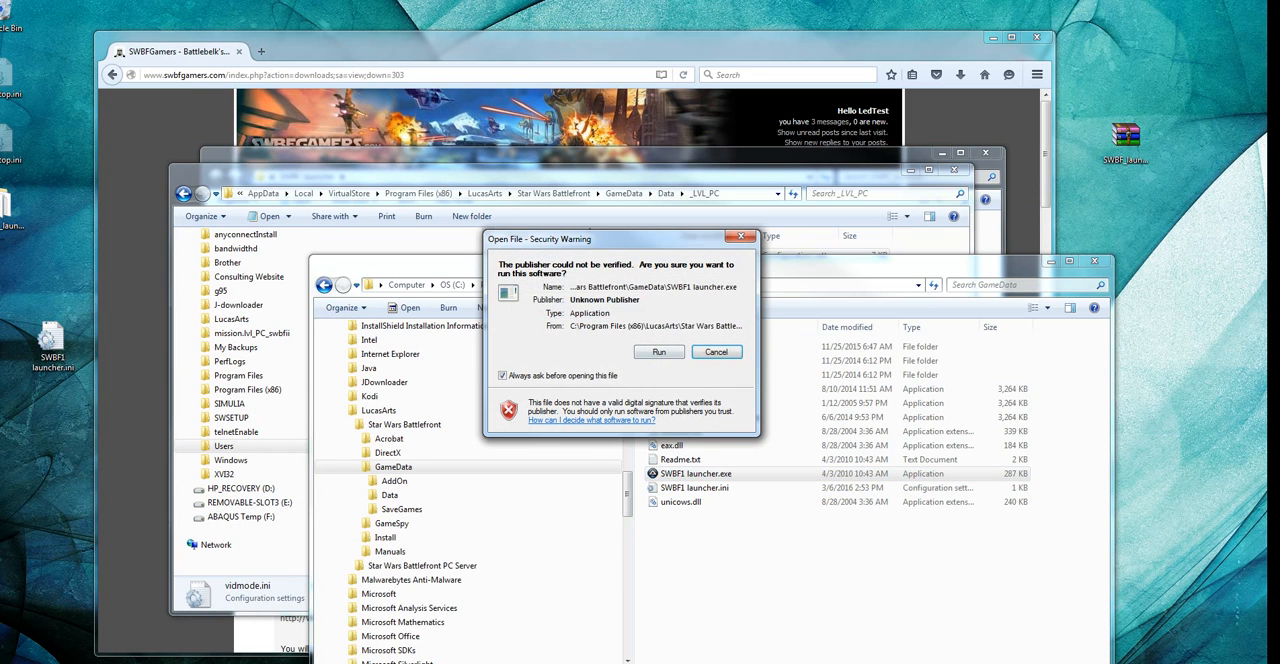
left_click(658, 351)
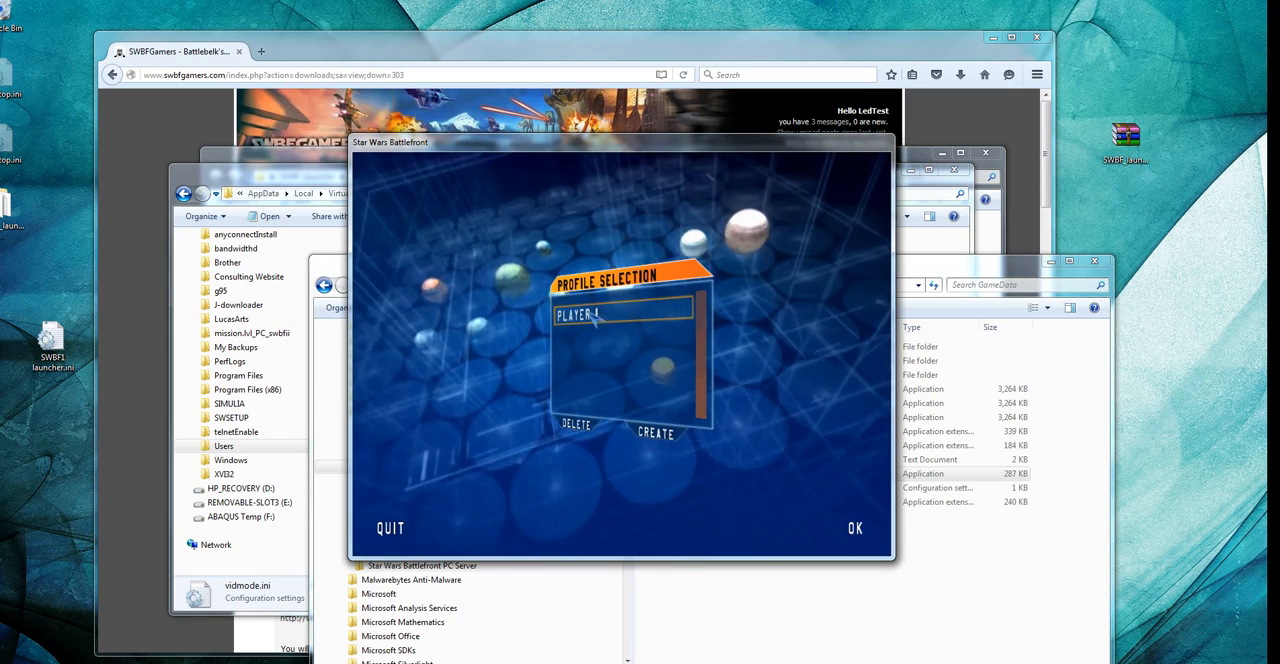
left_click(855, 528)
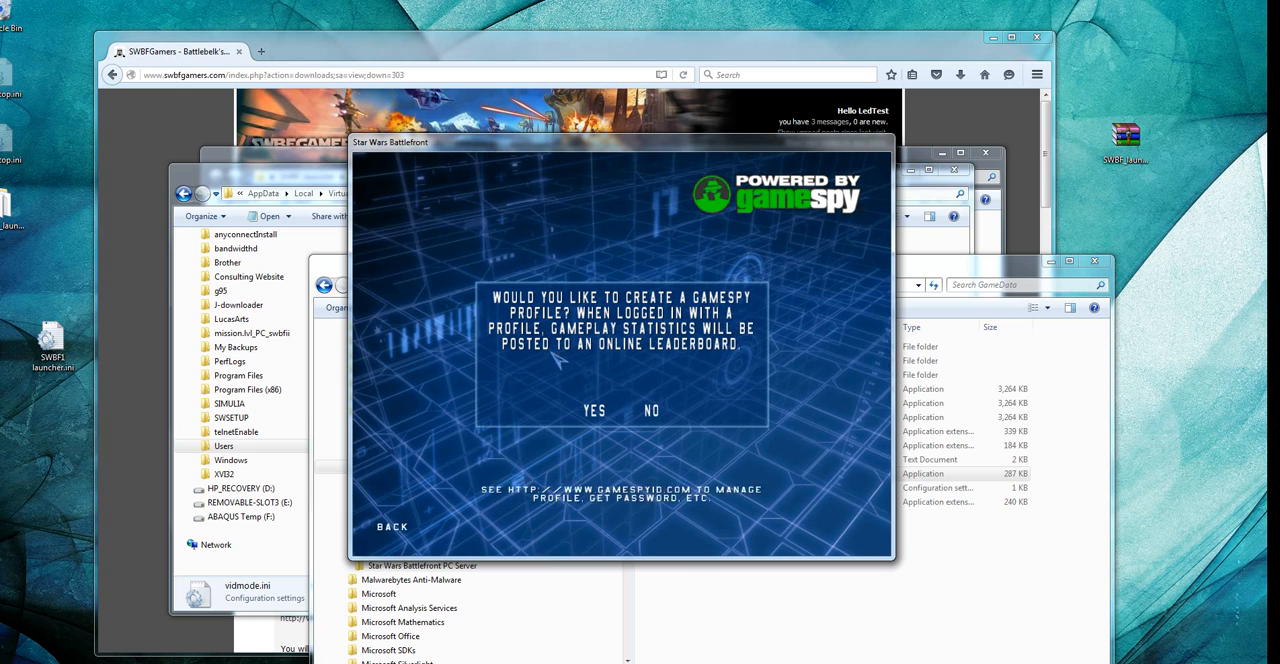
left_click(594, 410)
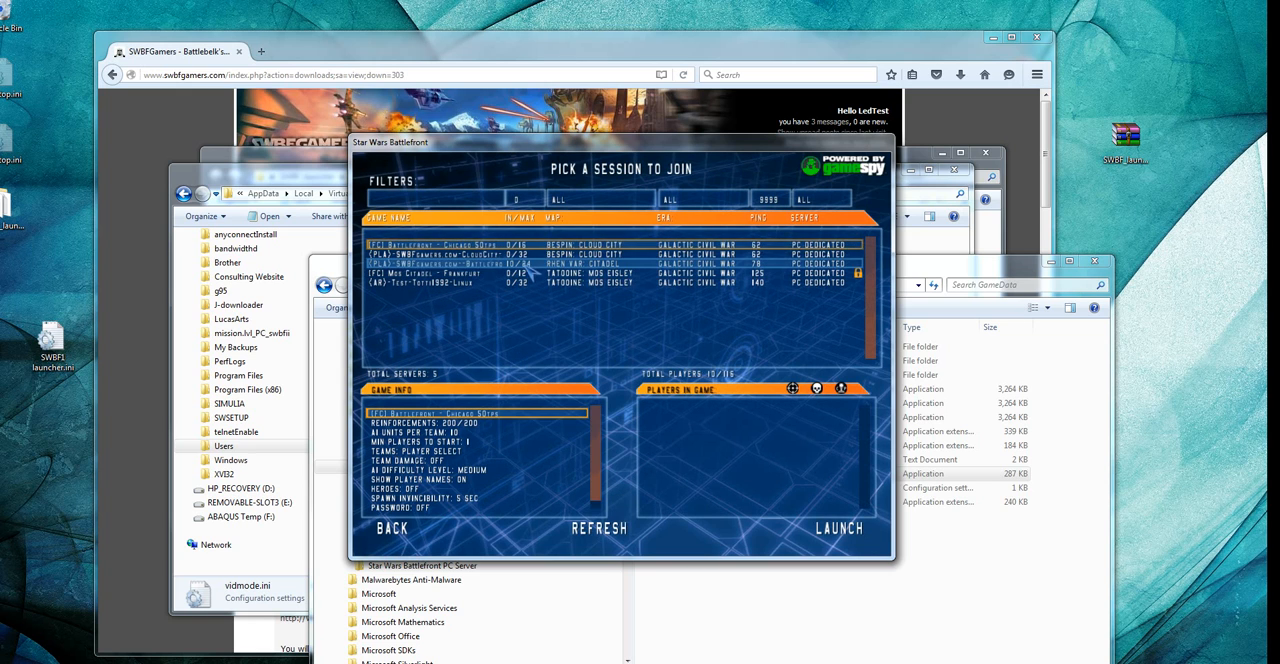
- Join the chosen online session and spawn as the first trooper class
left_click(835, 528)
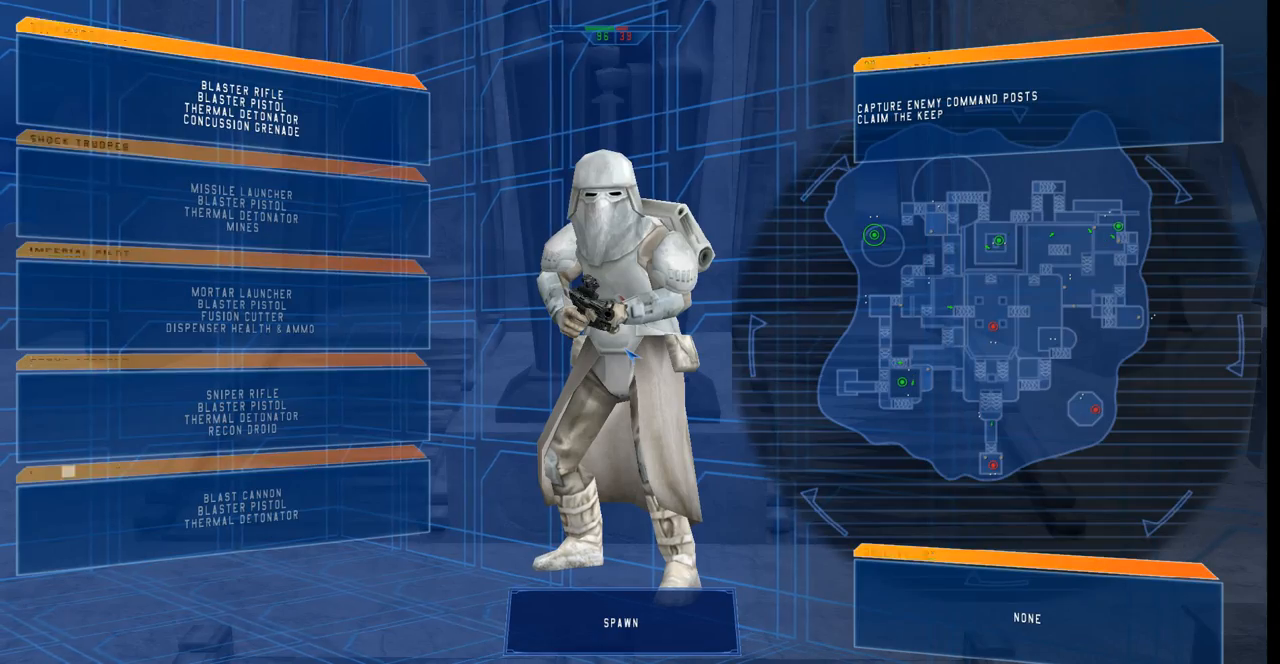
left_click(621, 622)
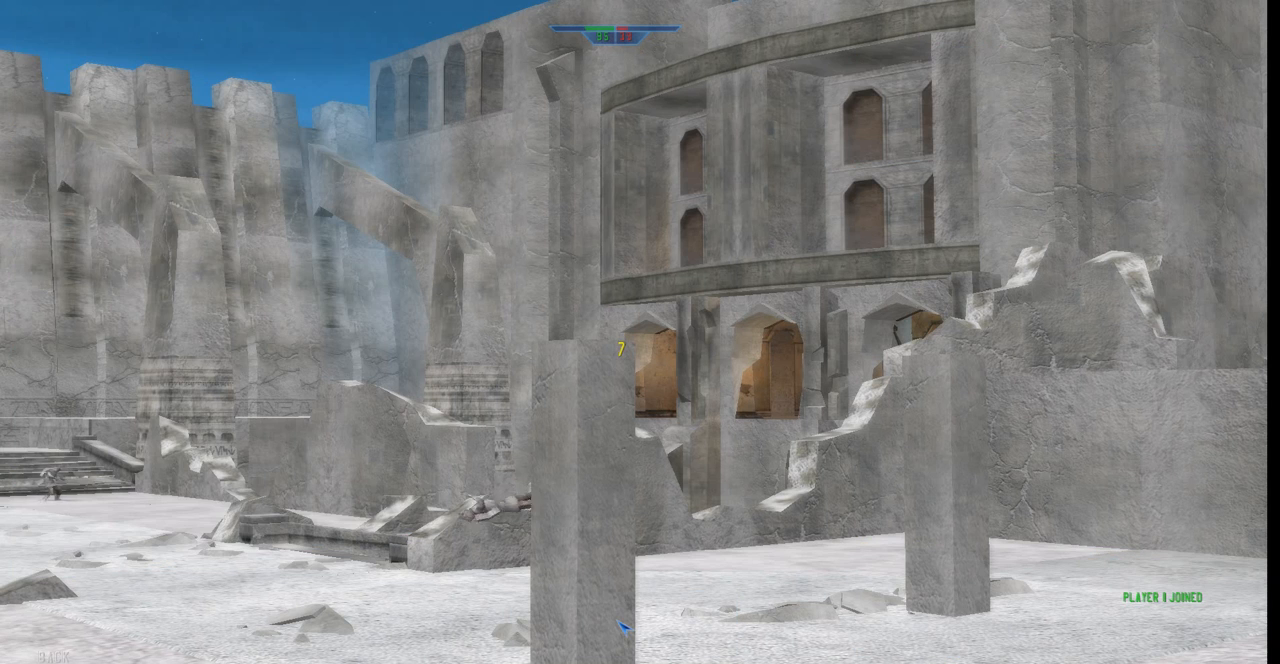